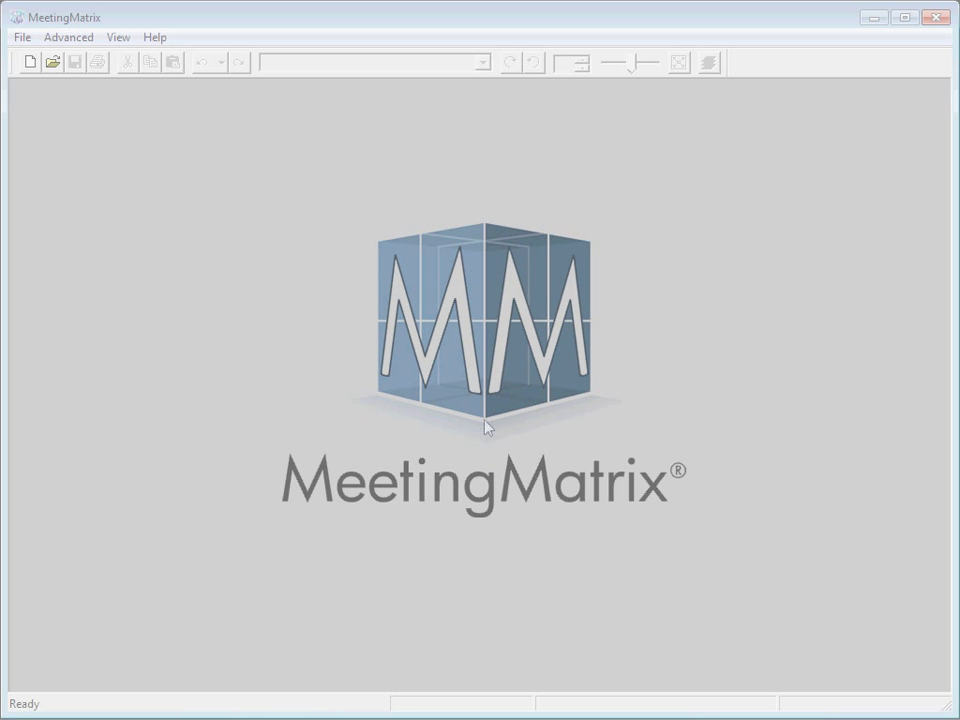
# Start a new diagram of type 'Create a Setup using a Room'.
pyautogui.click(30, 62)
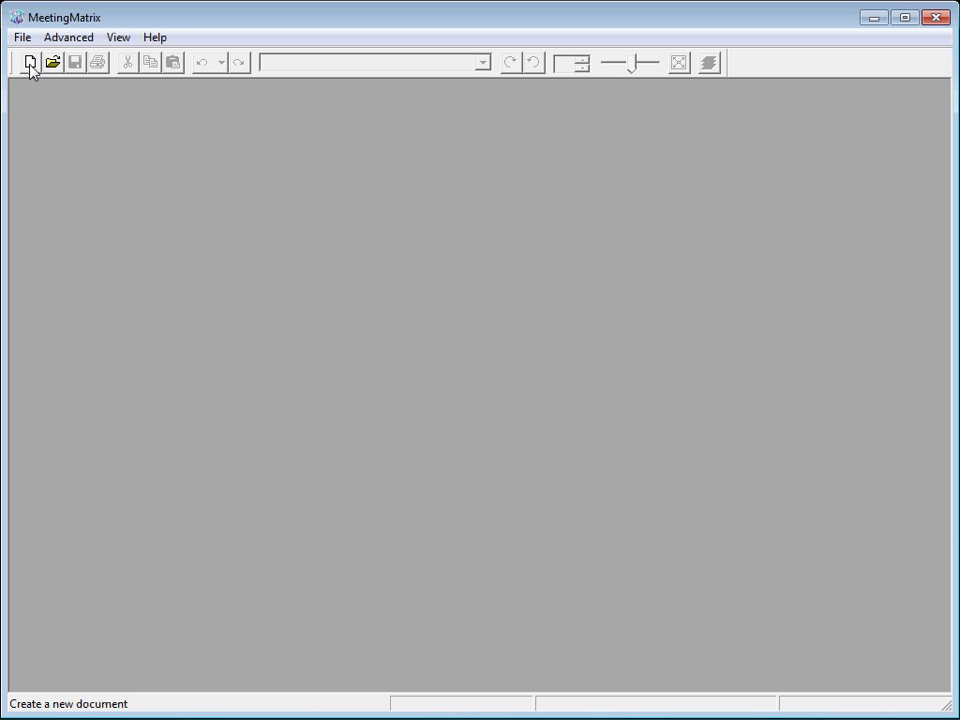
pyautogui.click(30, 62)
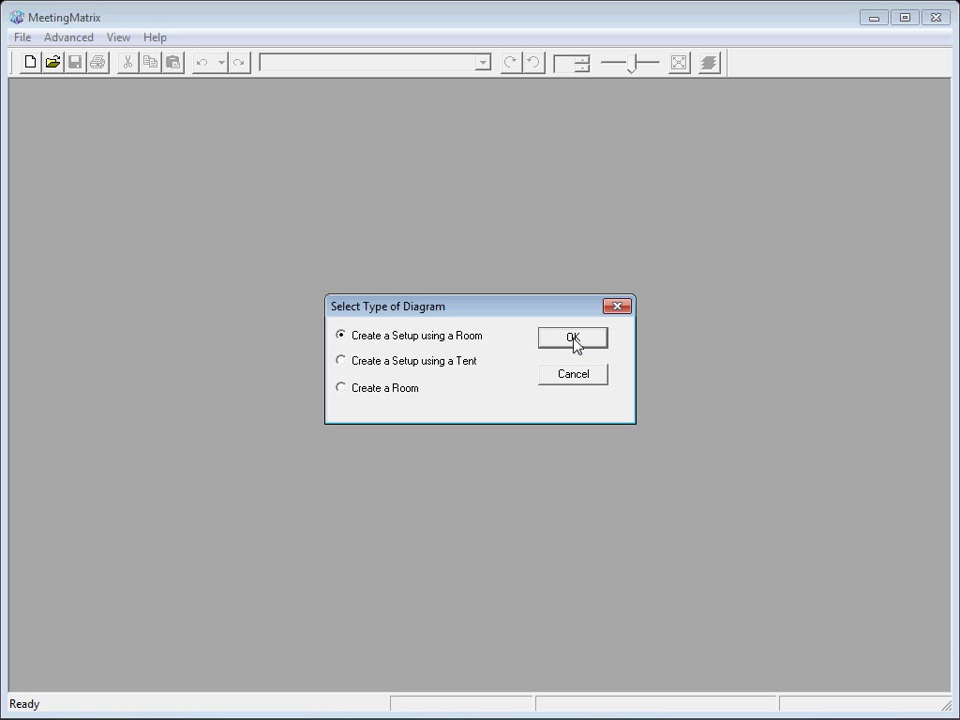
pyautogui.click(573, 337)
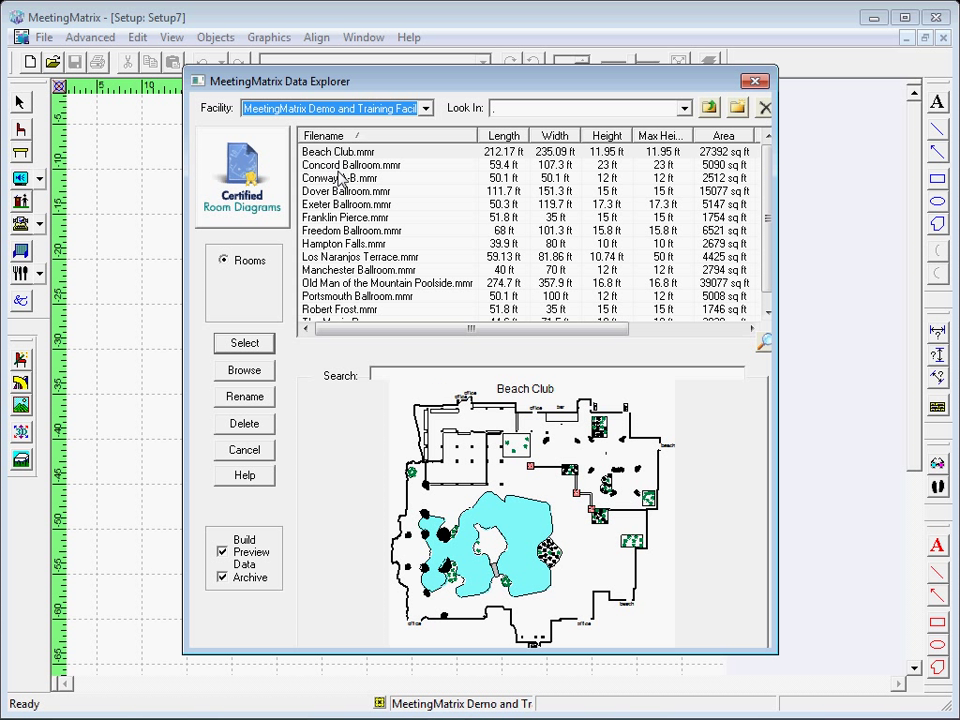
# Preview the Concord and Exeter ballrooms, then load Dover Ballroom.mmr into the setup.
pyautogui.click(350, 164)
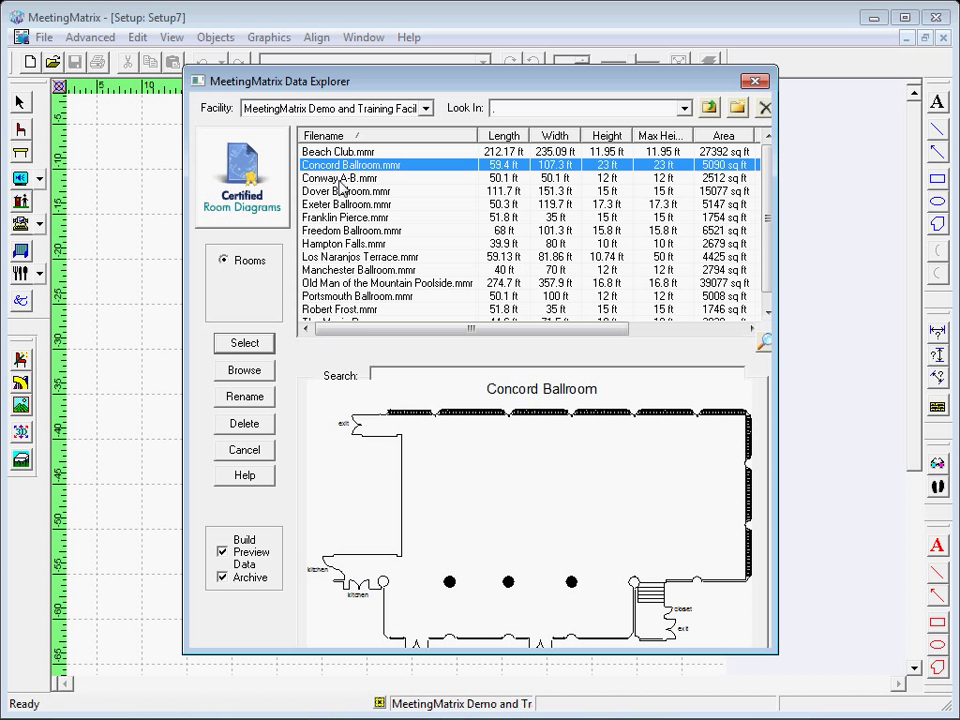
pyautogui.click(345, 204)
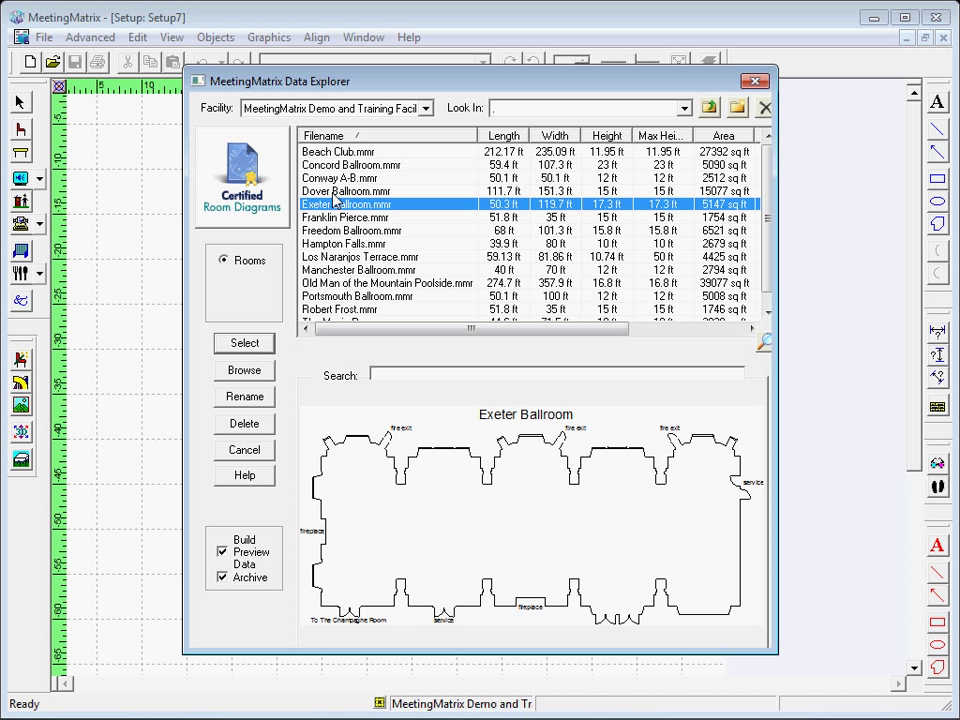
pyautogui.click(345, 191)
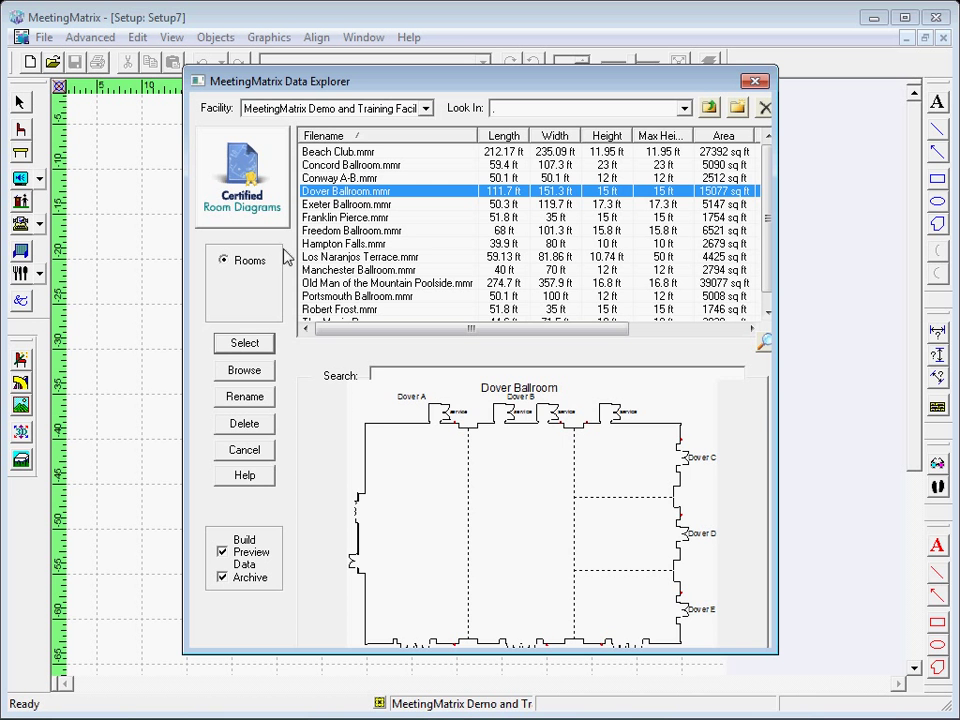
pyautogui.click(243, 342)
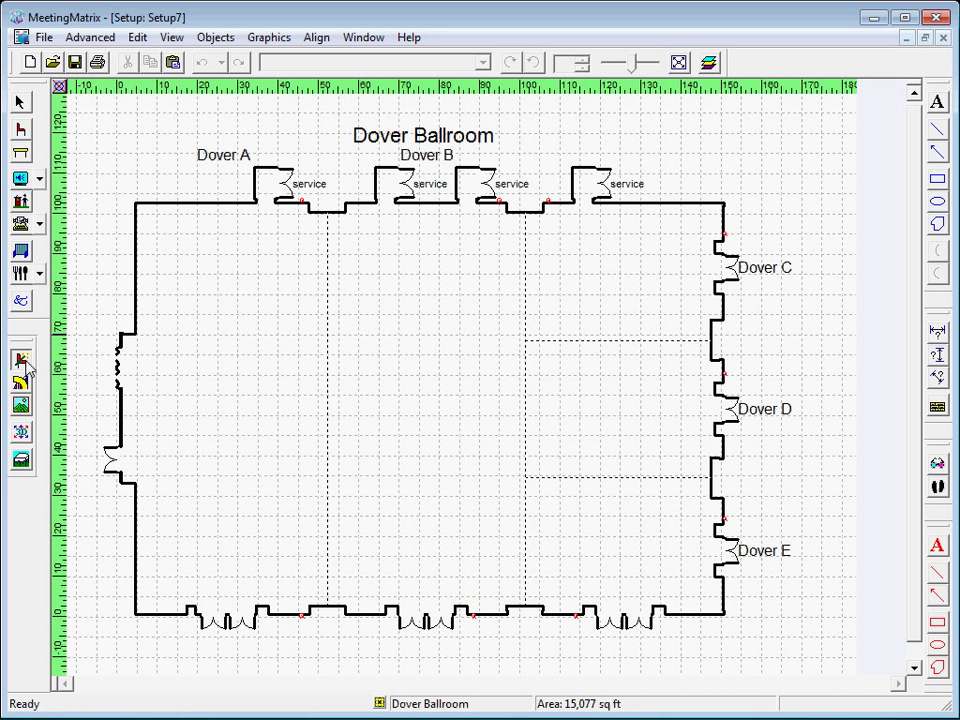
# In the Seating Wizard, try Classroom, then choose Banquet seating and view Banquet Options.
pyautogui.click(21, 360)
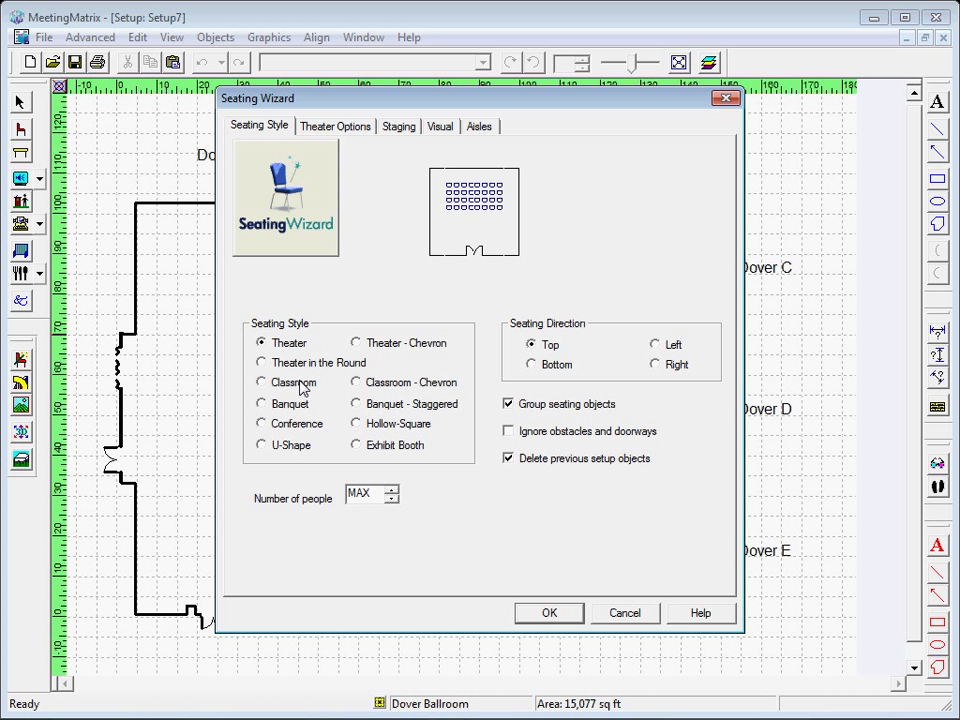
pyautogui.click(261, 382)
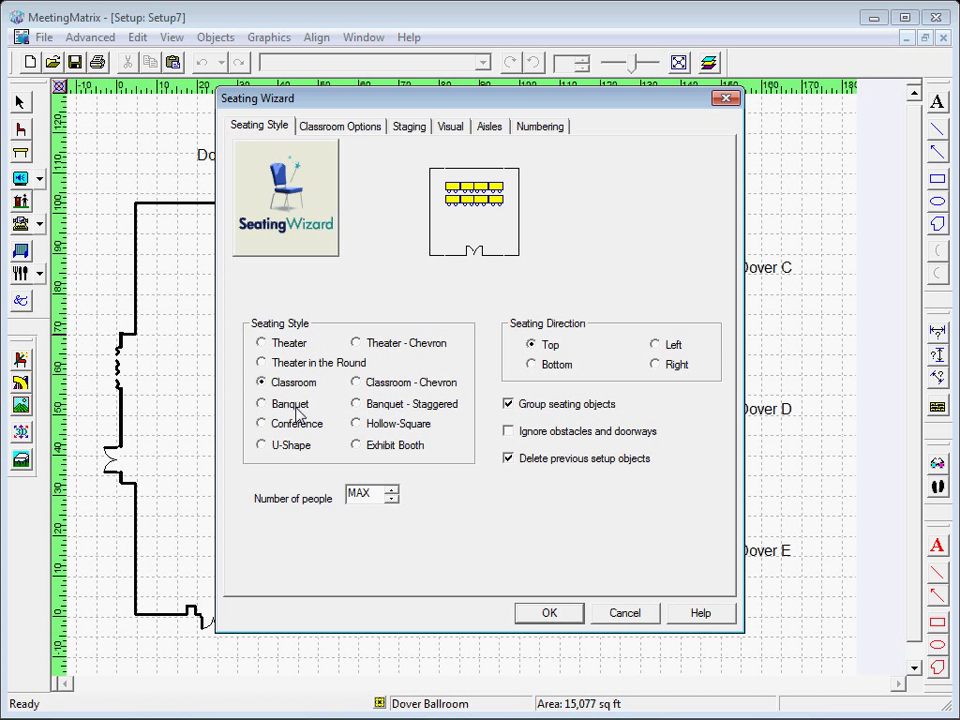
pyautogui.click(261, 403)
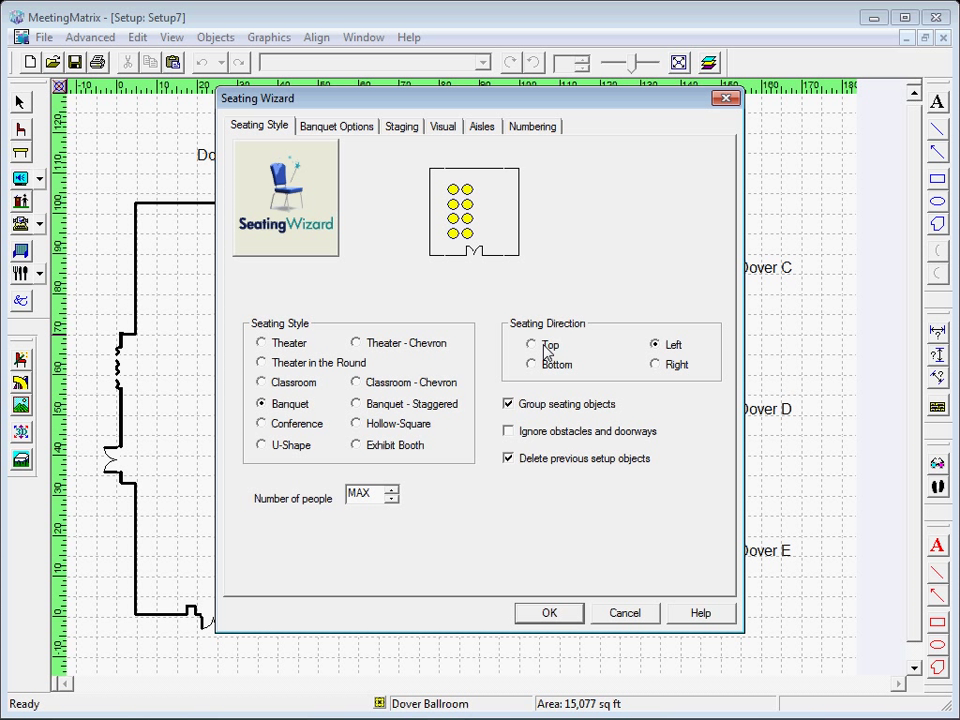
pyautogui.moveTo(667, 357)
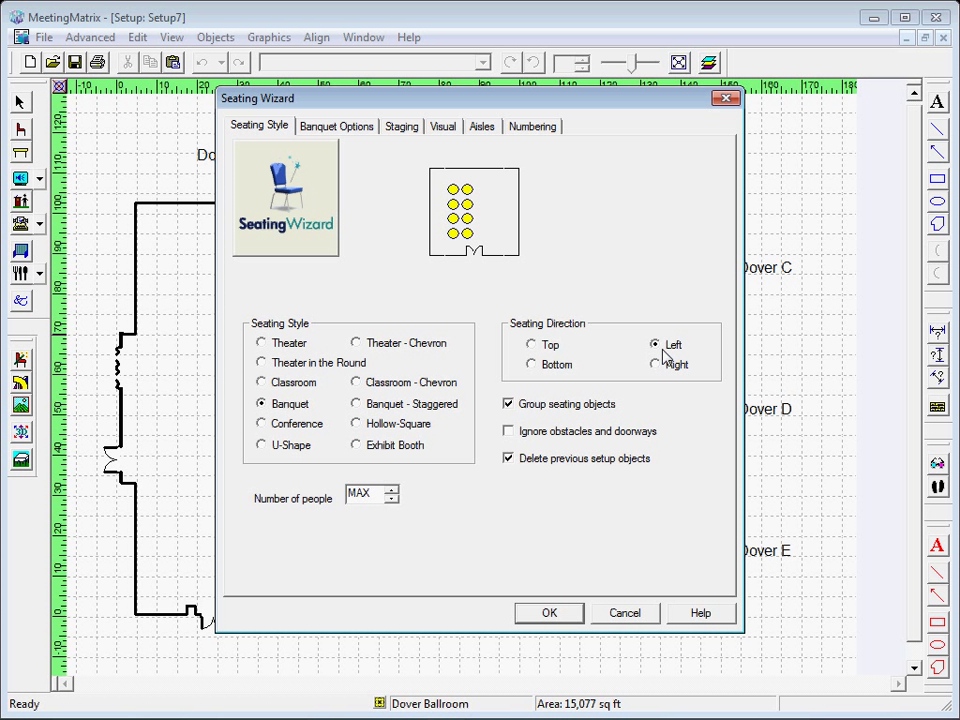
pyautogui.moveTo(362, 138)
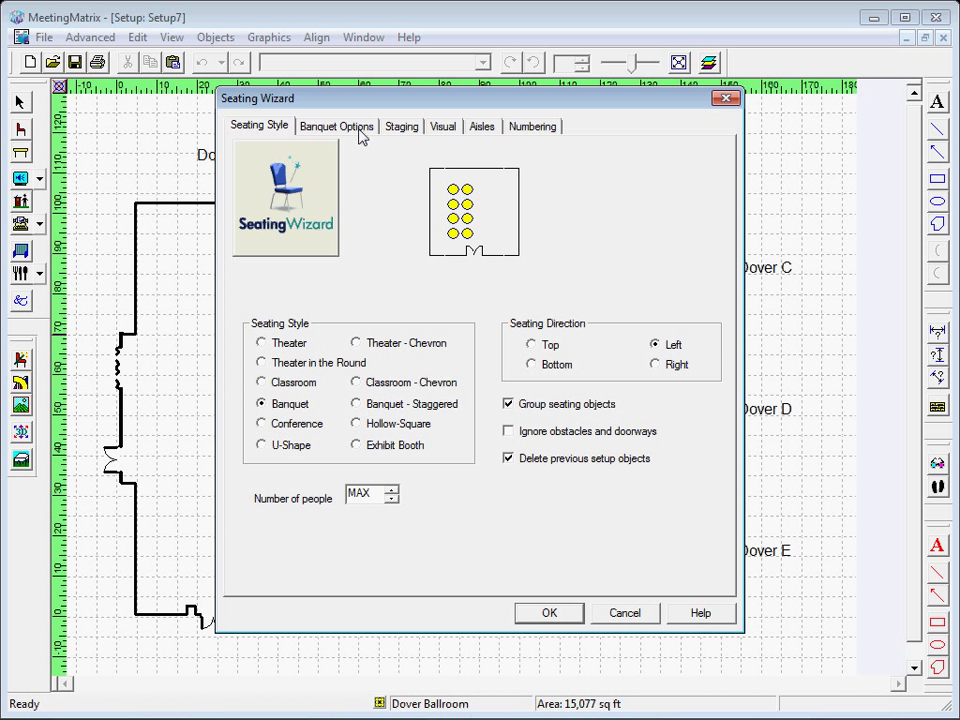
pyautogui.click(336, 126)
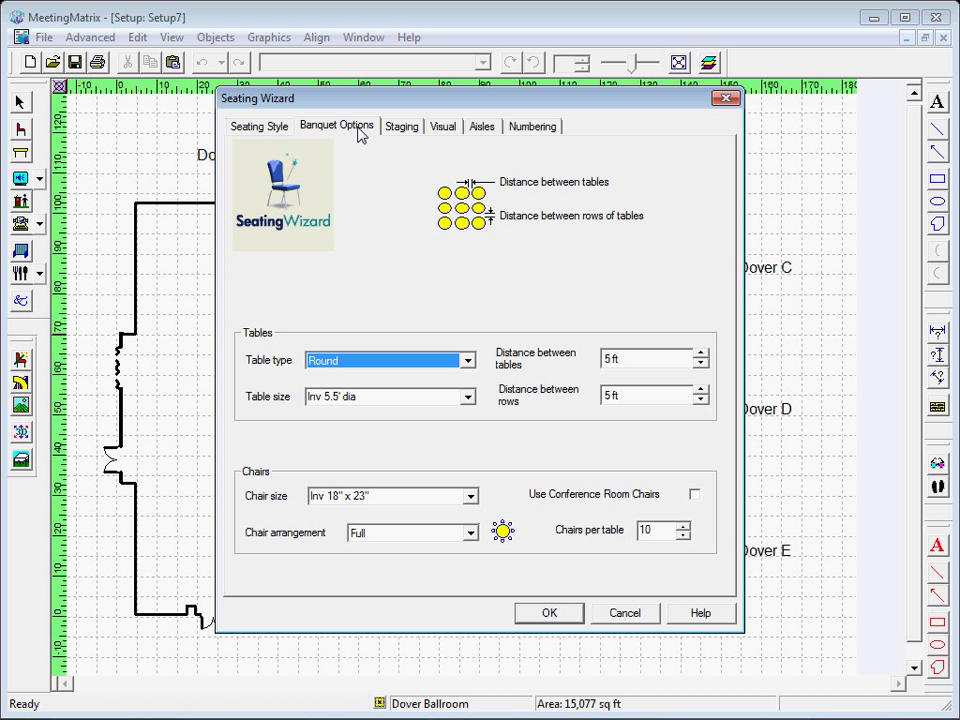
# Use Inv 6' dia round tables spaced 6 ft apart, keeping the existing chair size.
pyautogui.click(465, 360)
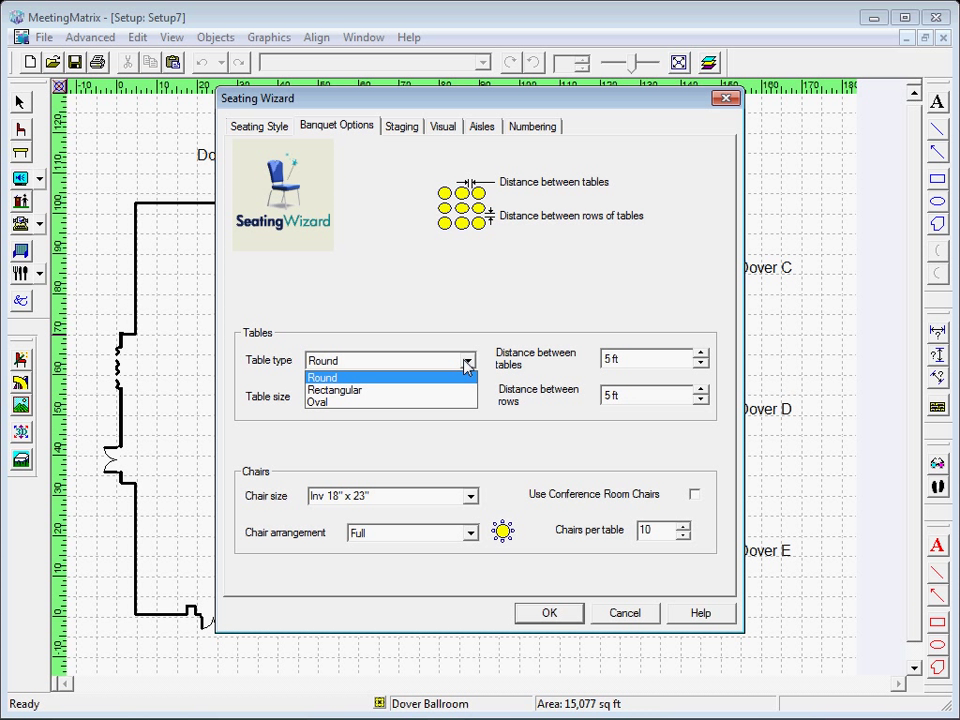
pyautogui.moveTo(465, 388)
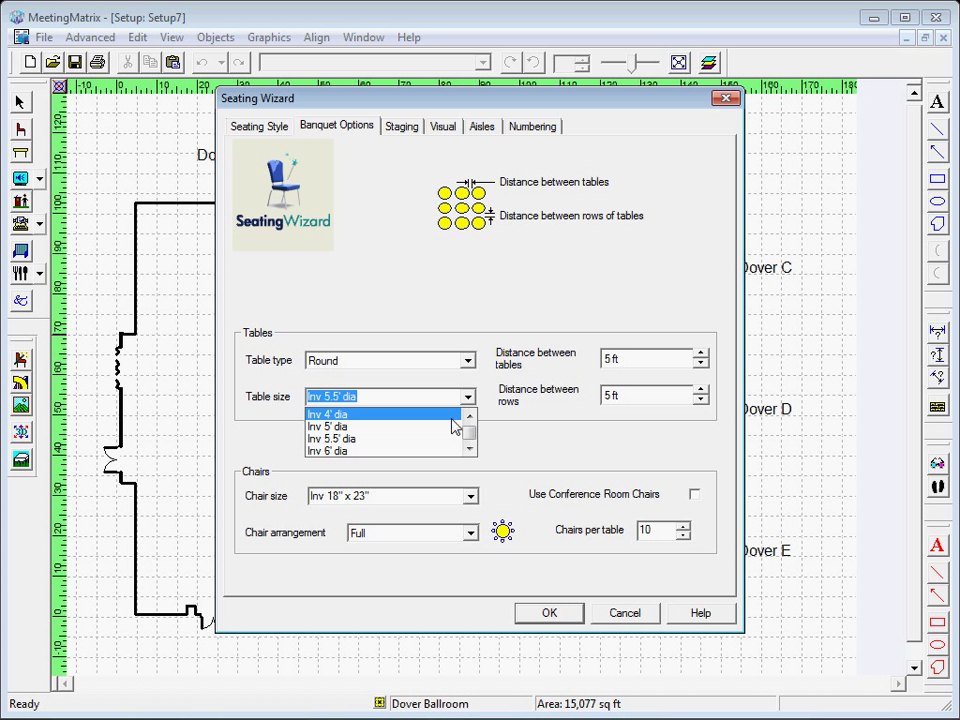
pyautogui.click(340, 451)
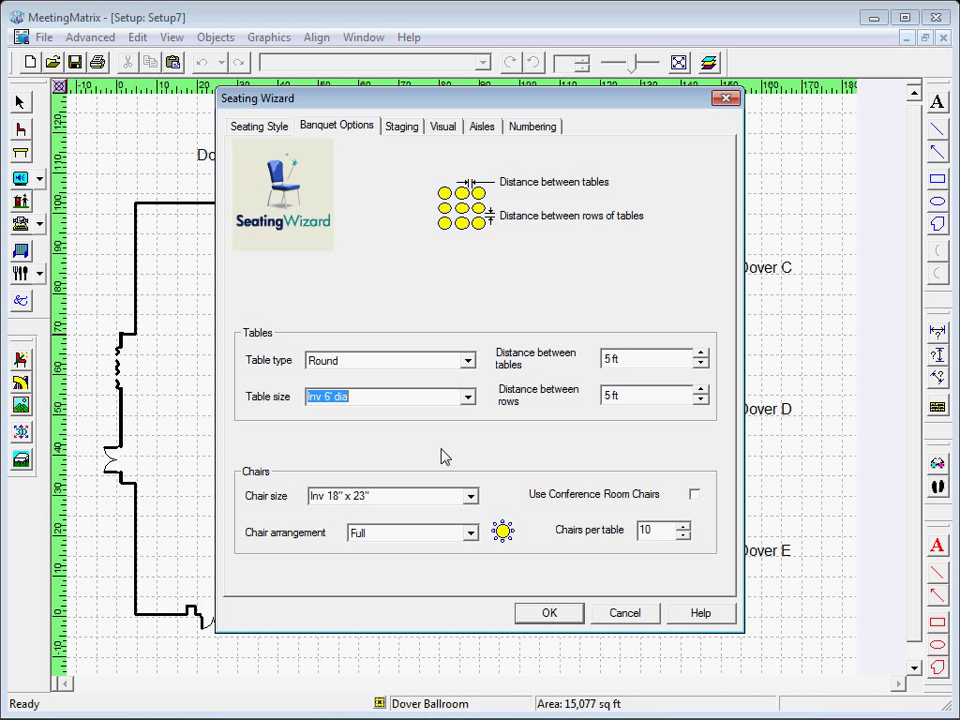
pyautogui.click(650, 358)
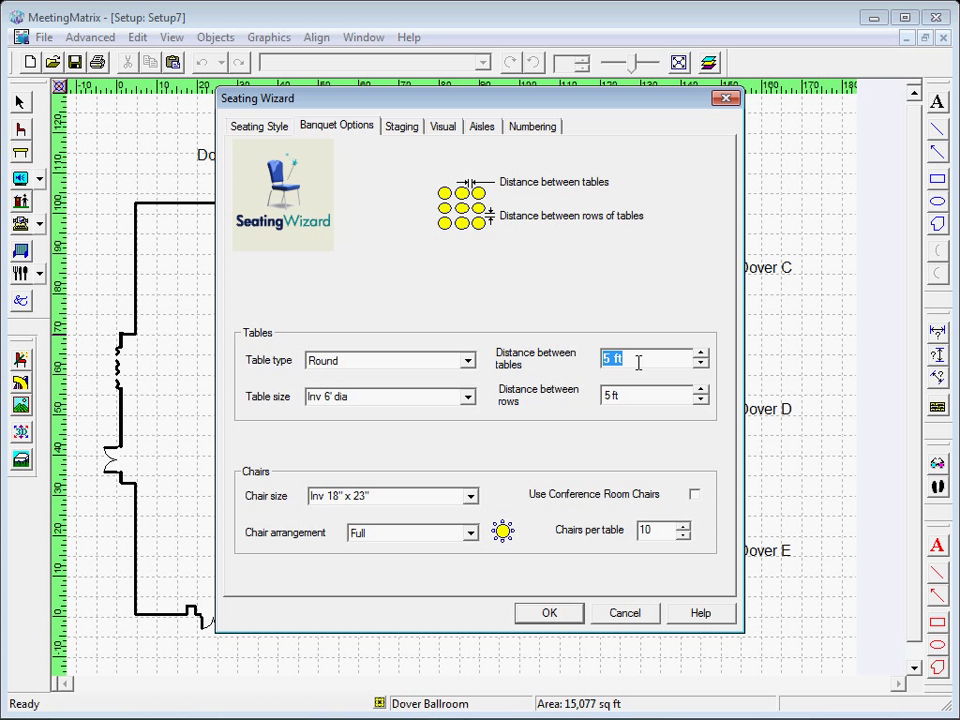
pyautogui.write('6')
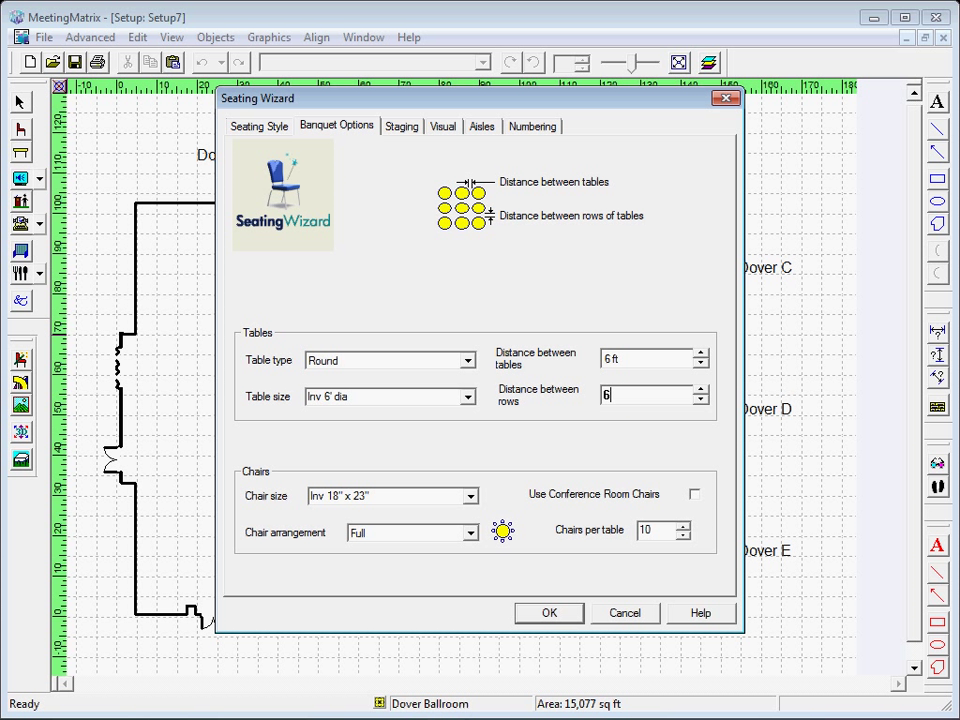
pyautogui.click(470, 496)
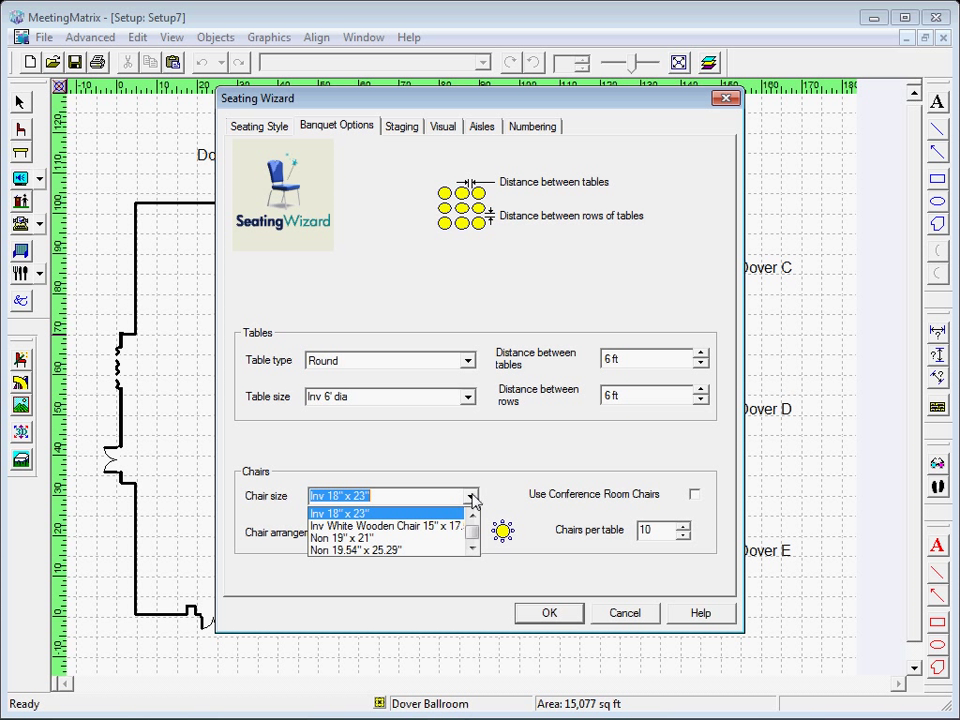
pyautogui.moveTo(455, 515)
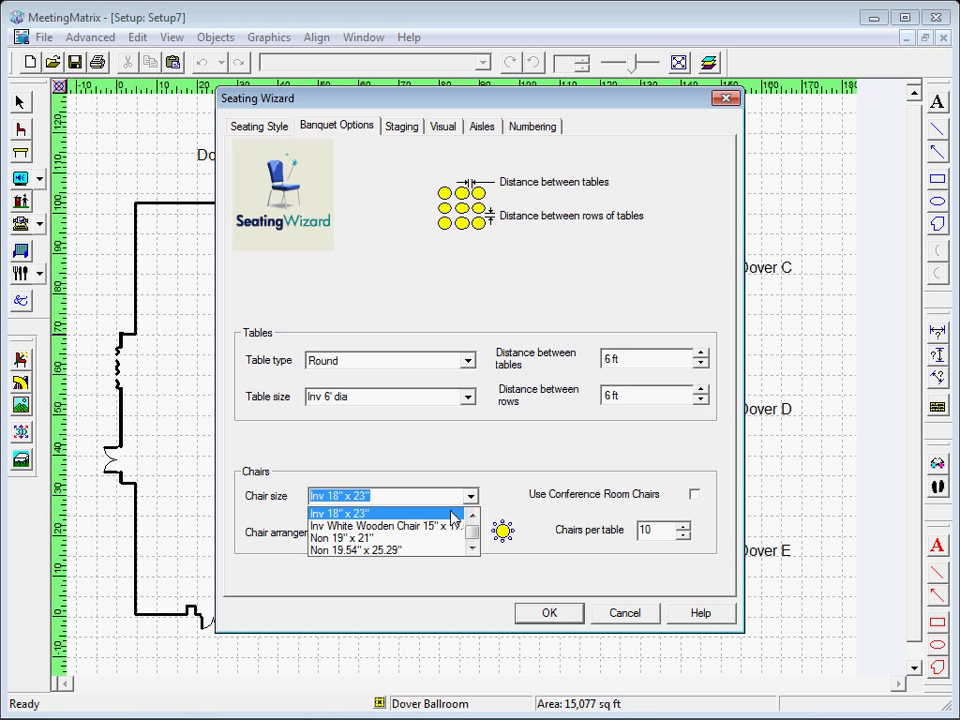
pyautogui.click(338, 513)
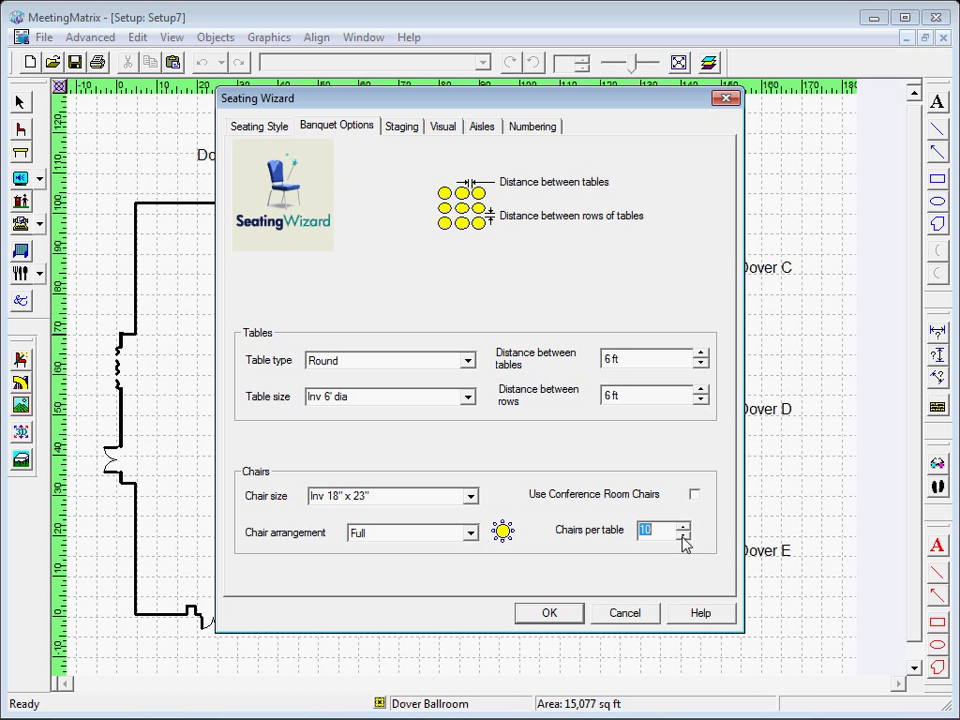
pyautogui.moveTo(406, 134)
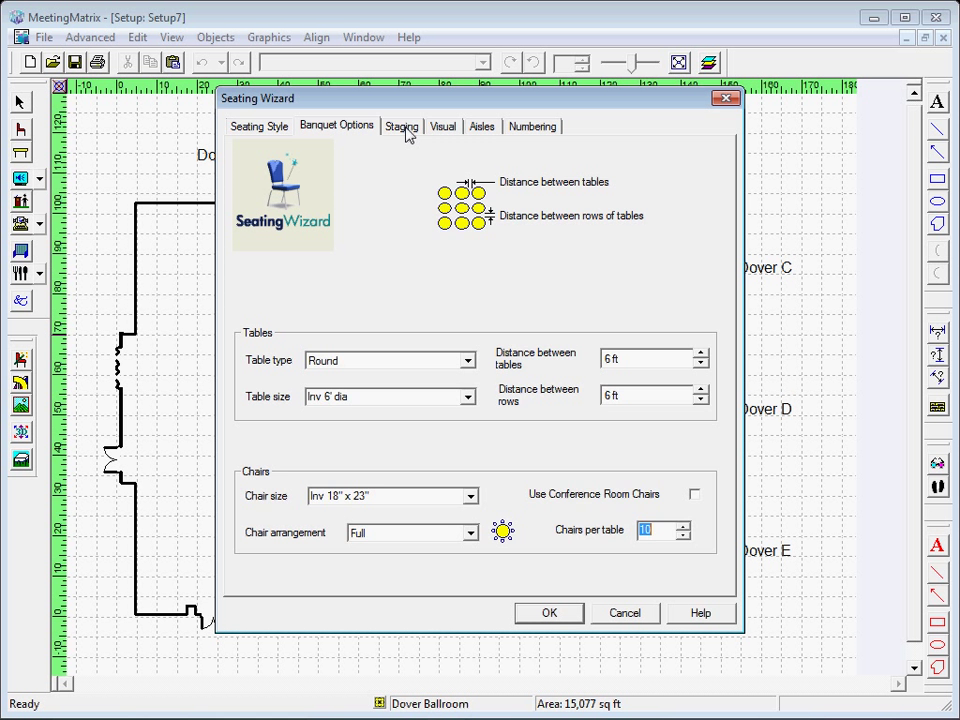
pyautogui.click(401, 126)
pyautogui.write('12')
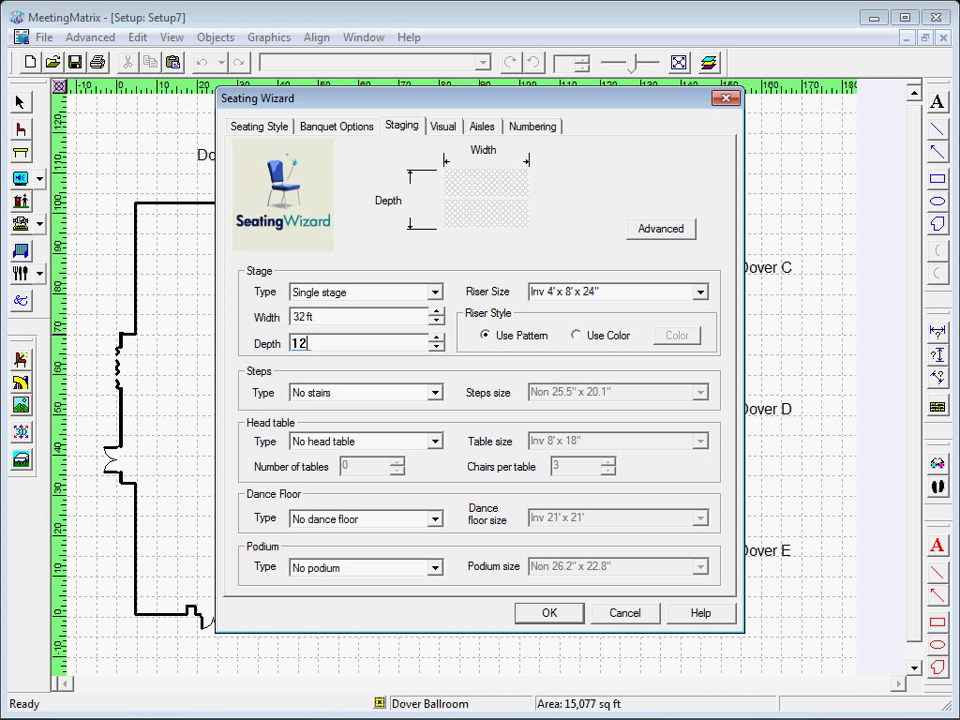
# Give the 32 x 12 ft stage two centered side stairs.
pyautogui.click(435, 392)
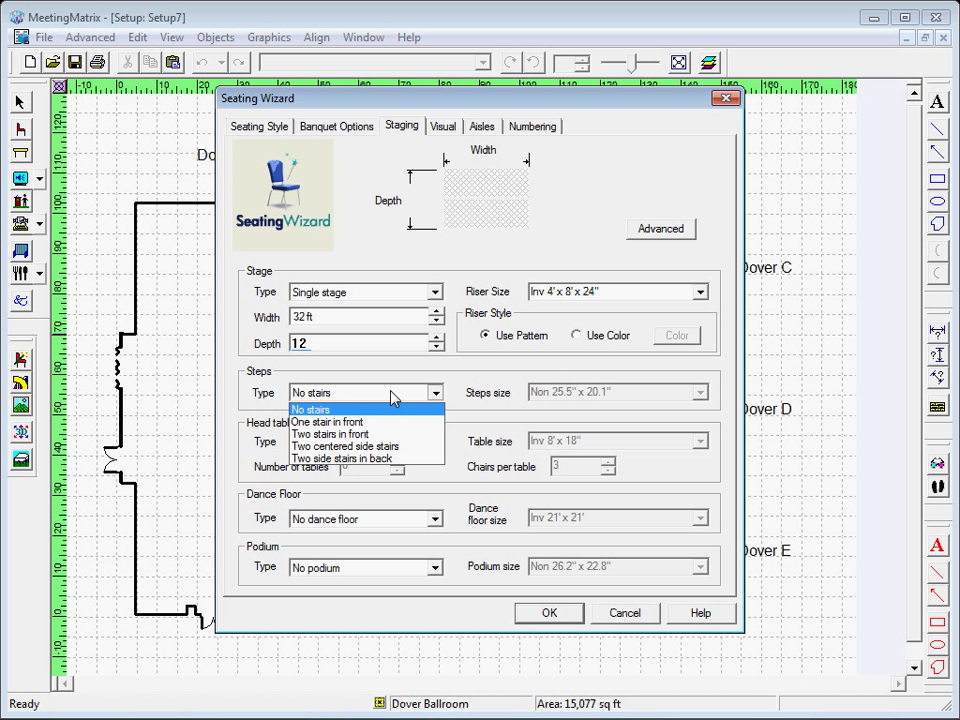
pyautogui.moveTo(390, 446)
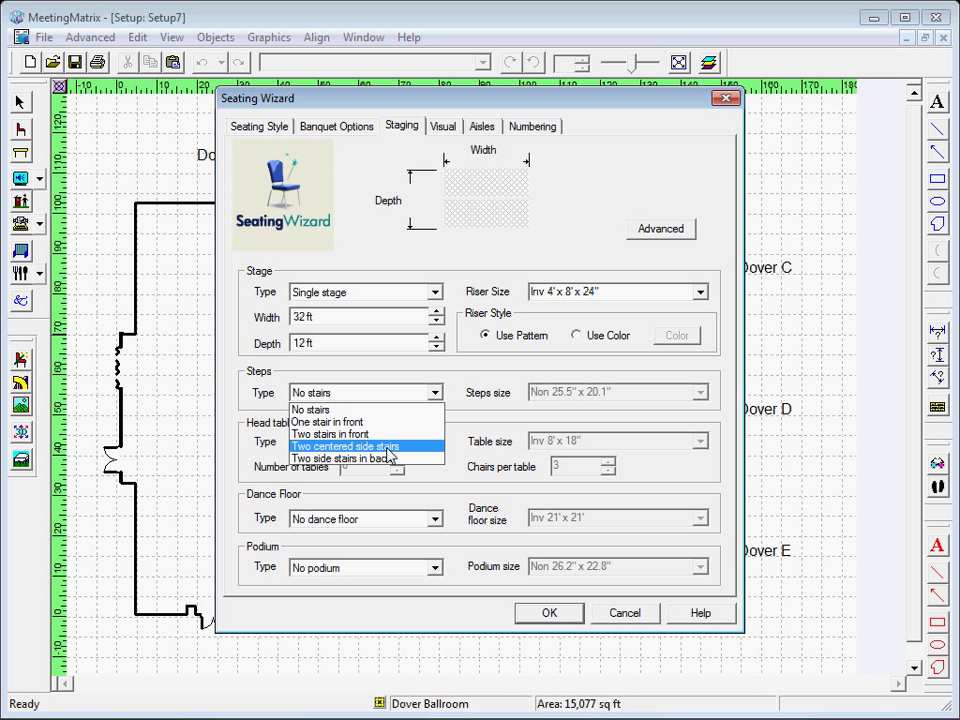
pyautogui.click(346, 446)
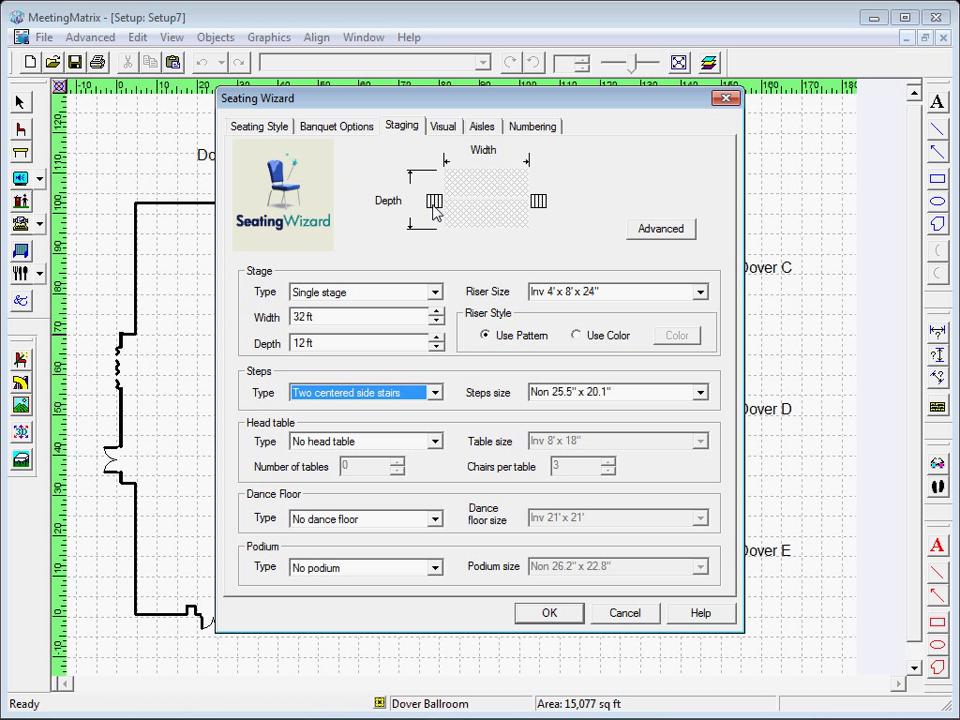
pyautogui.moveTo(398, 521)
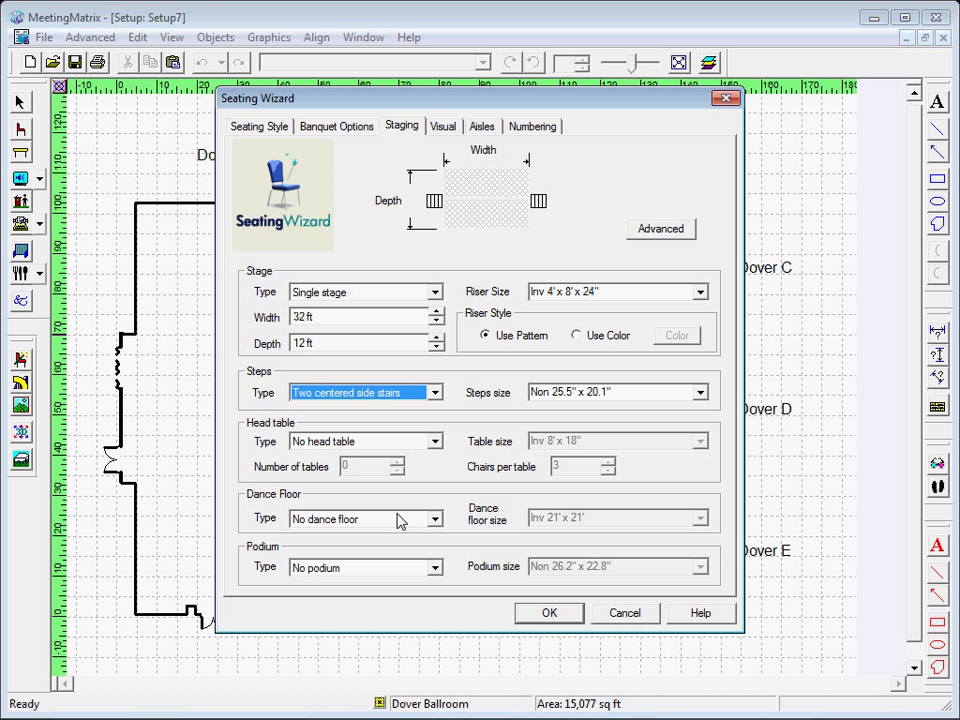
pyautogui.moveTo(398, 497)
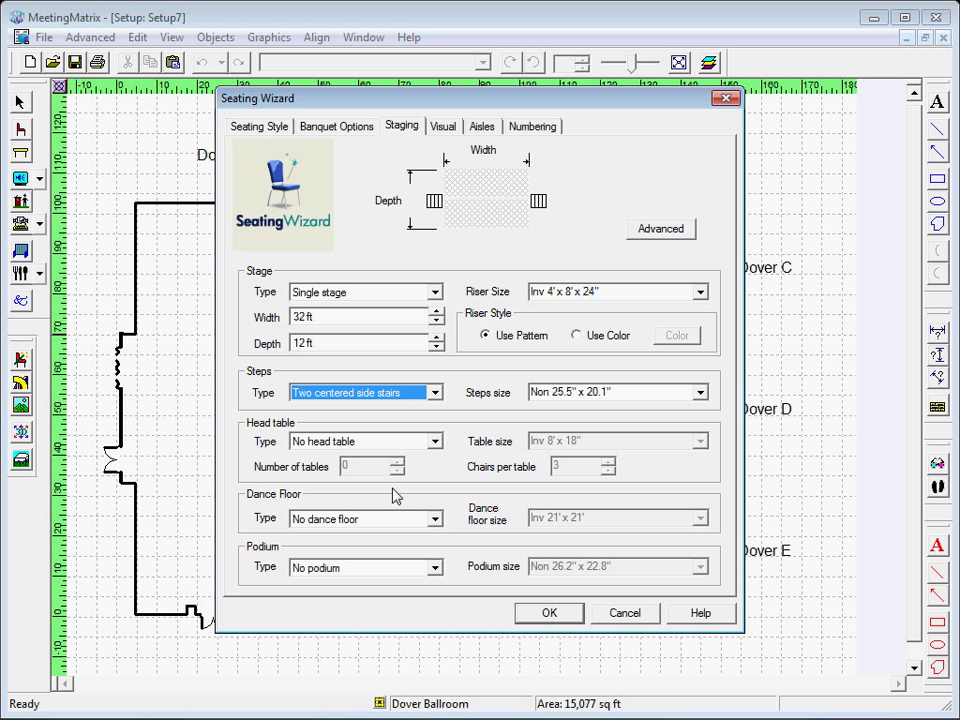
# Add a dance floor centered toward the front, sized 24 x 30 ft.
pyautogui.click(434, 518)
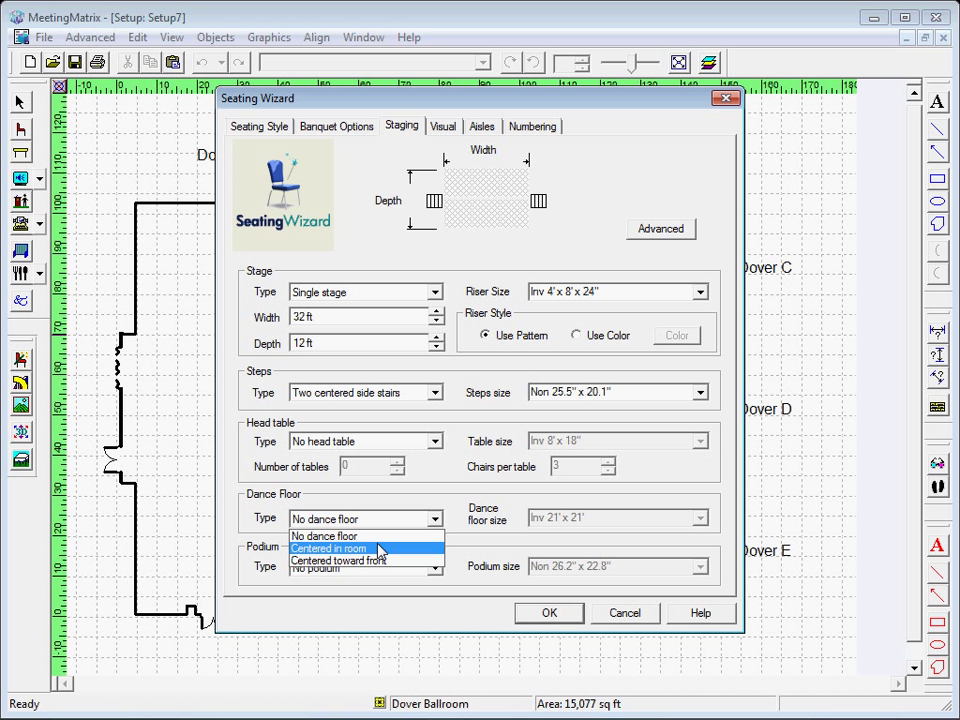
pyautogui.click(338, 561)
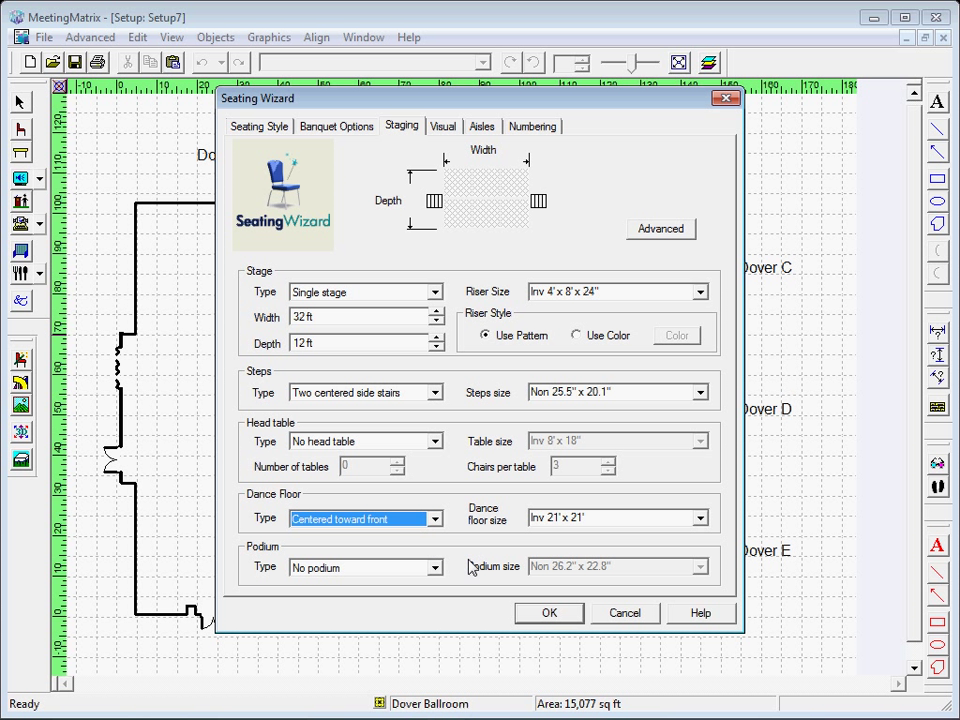
pyautogui.click(700, 517)
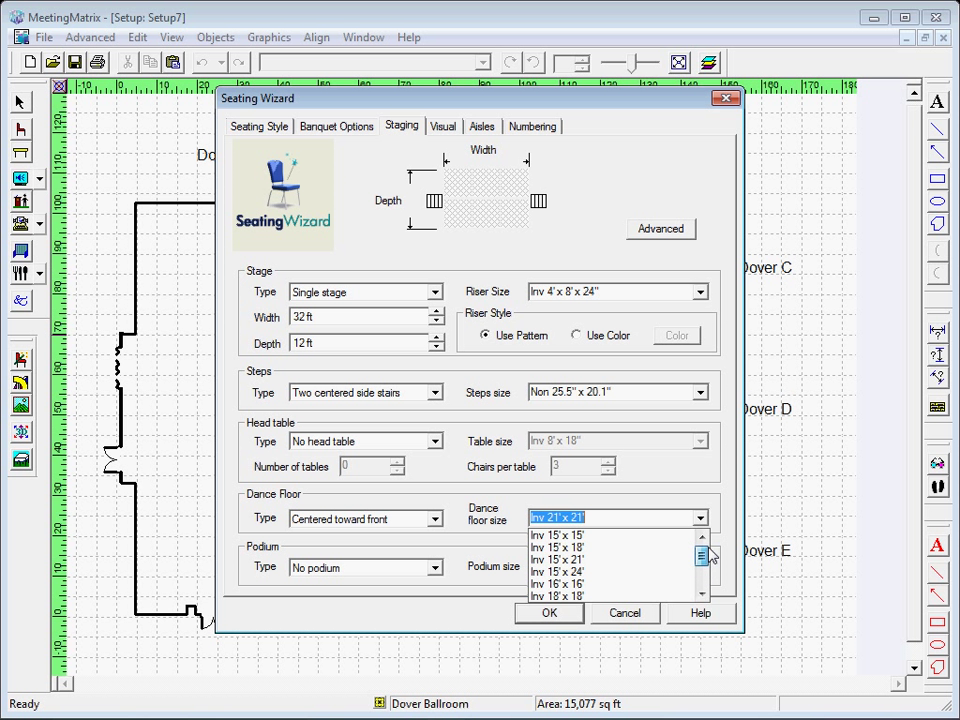
pyautogui.scroll(-3)
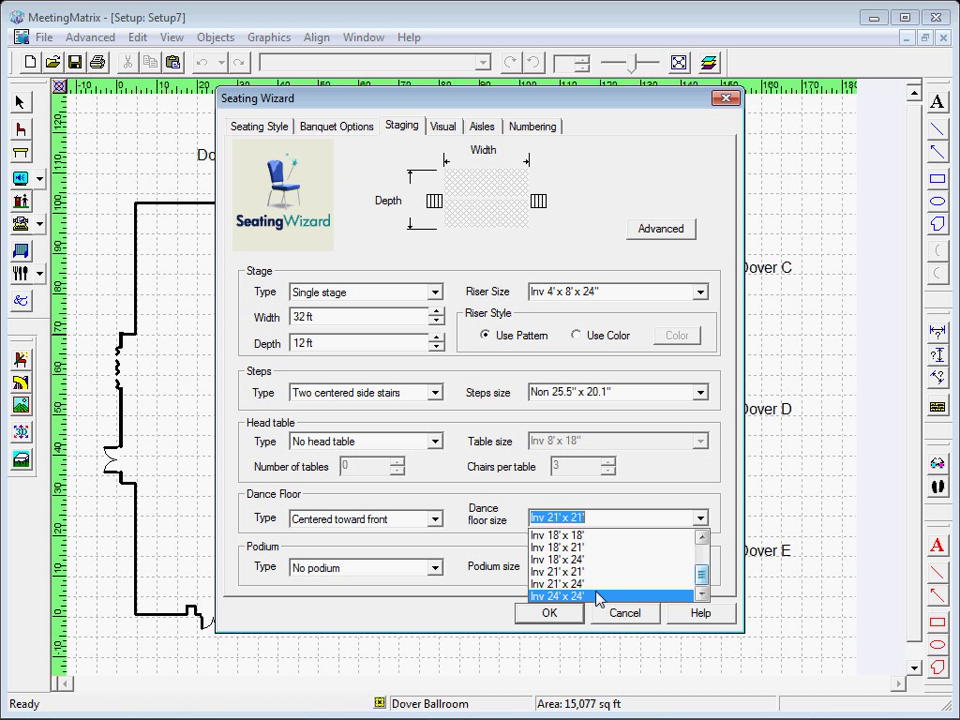
pyautogui.click(570, 597)
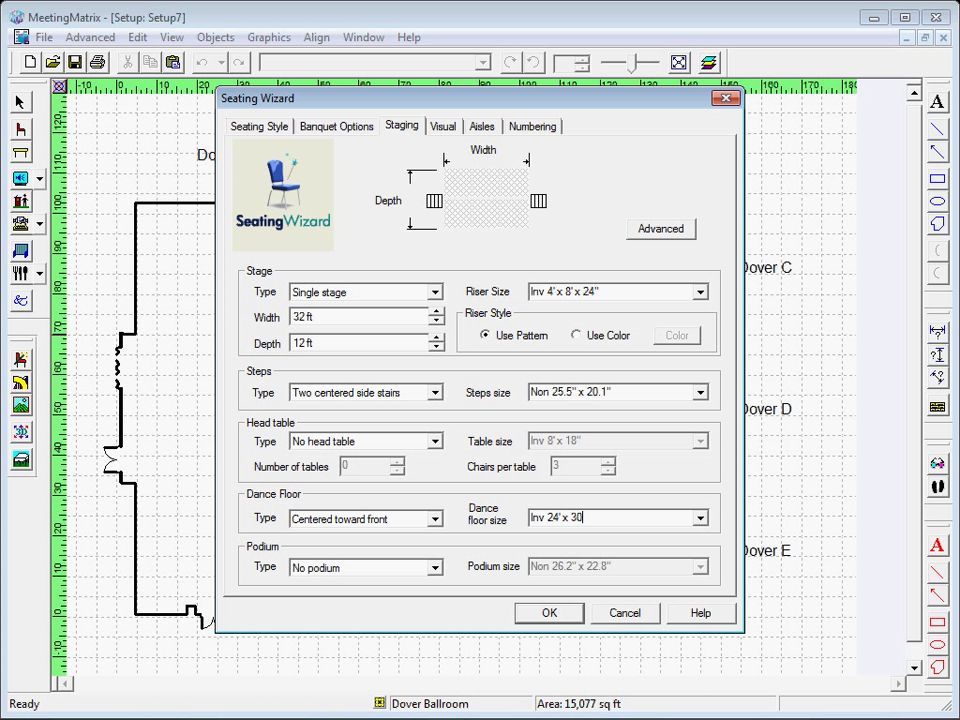
pyautogui.click(350, 567)
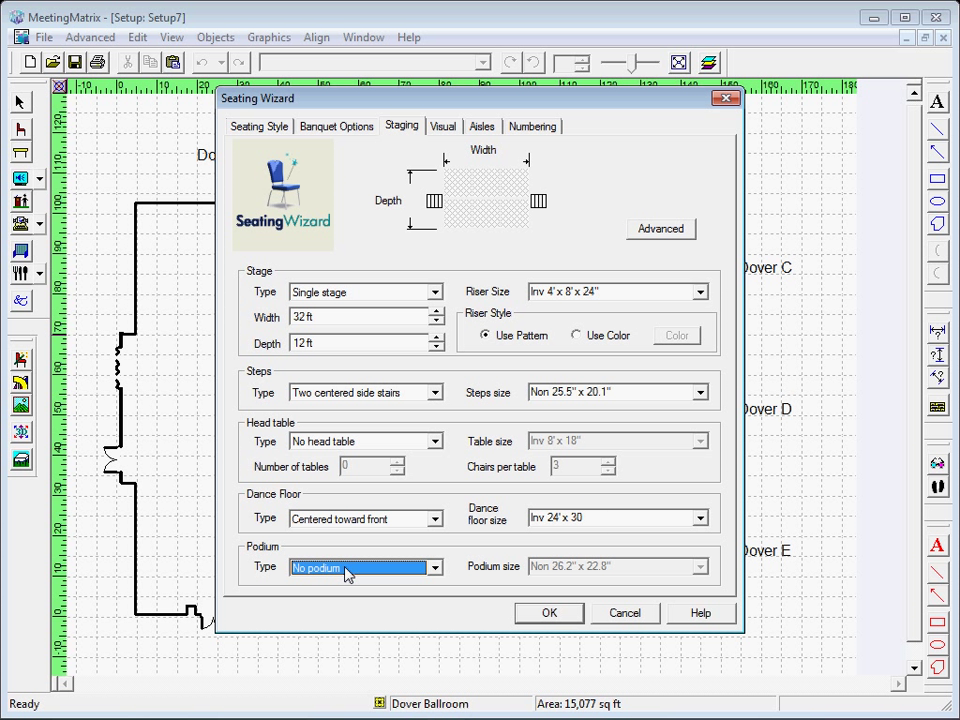
pyautogui.click(442, 126)
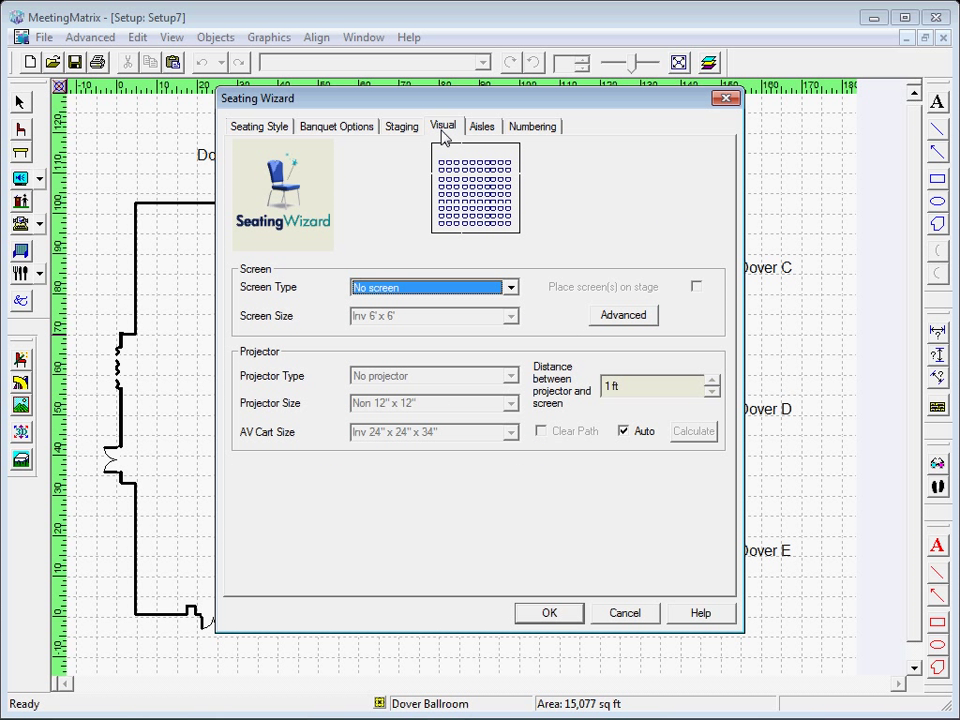
pyautogui.moveTo(475, 140)
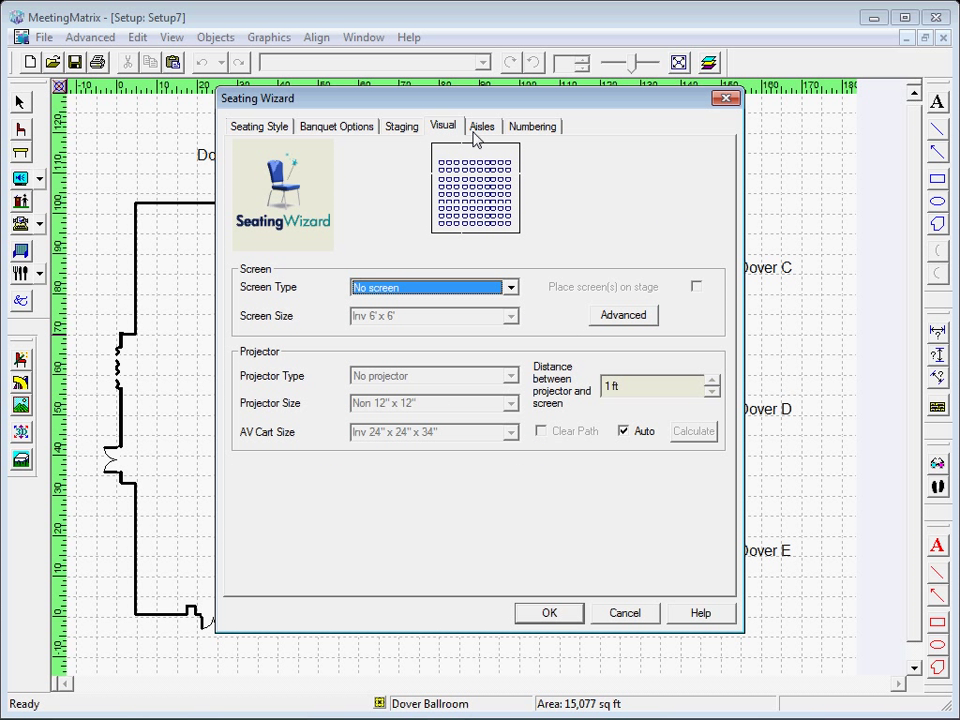
# Review the Aisles and Numbering settings and generate the 57-table numbered banquet layout.
pyautogui.click(482, 126)
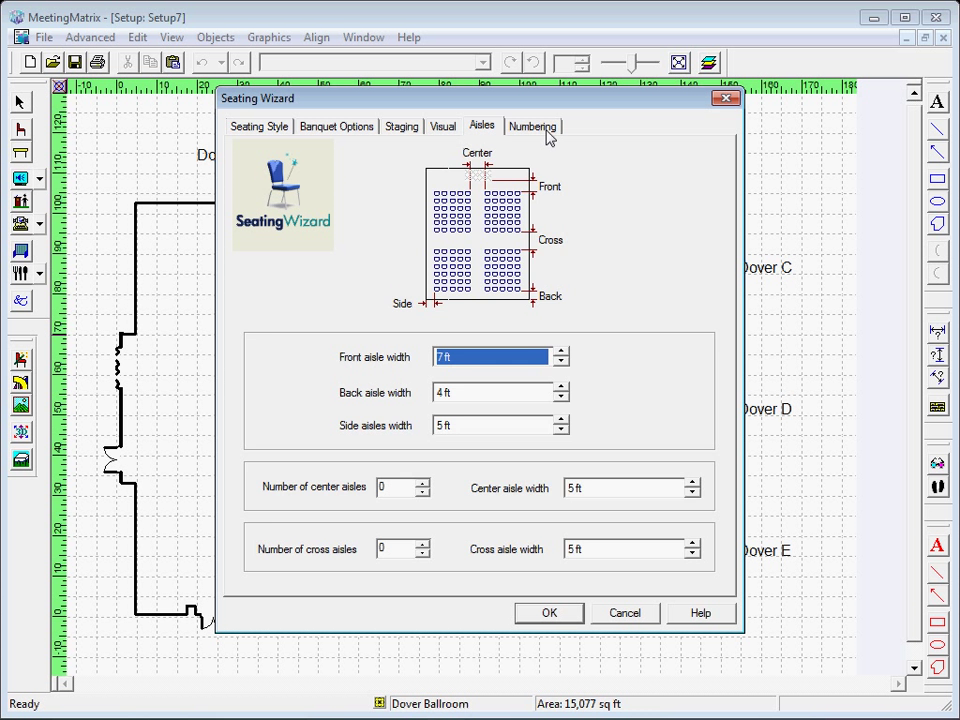
pyautogui.click(533, 126)
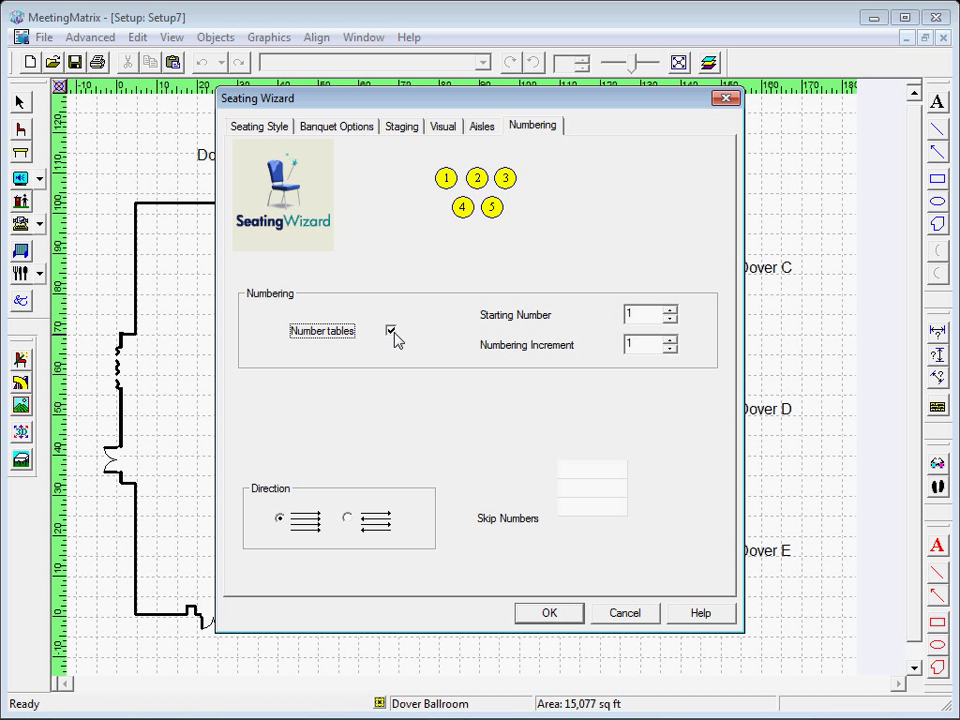
pyautogui.moveTo(652, 386)
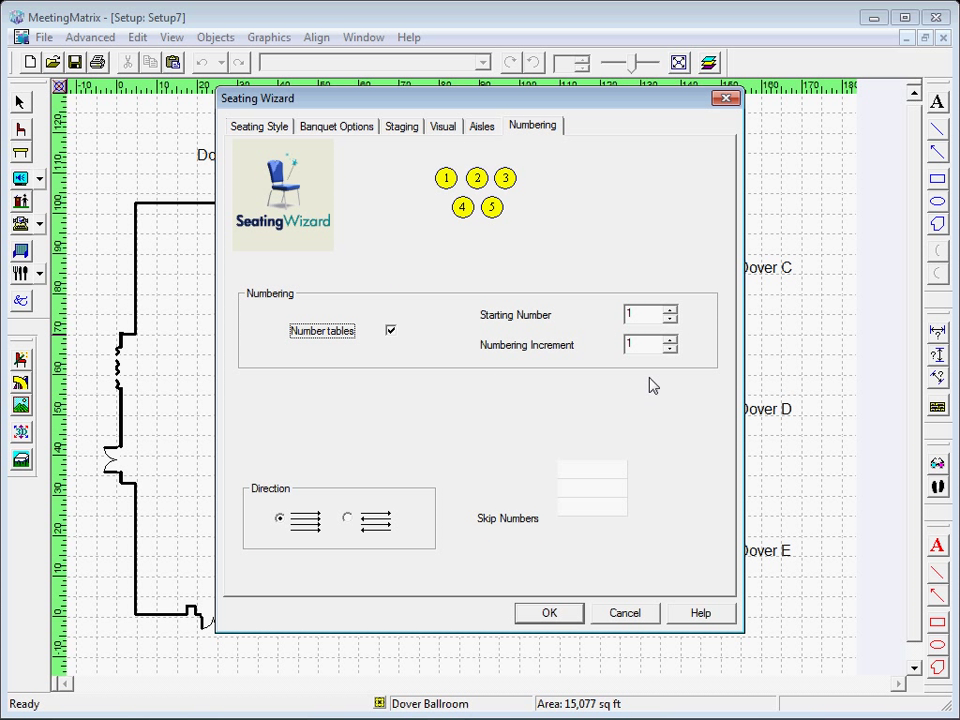
pyautogui.click(548, 613)
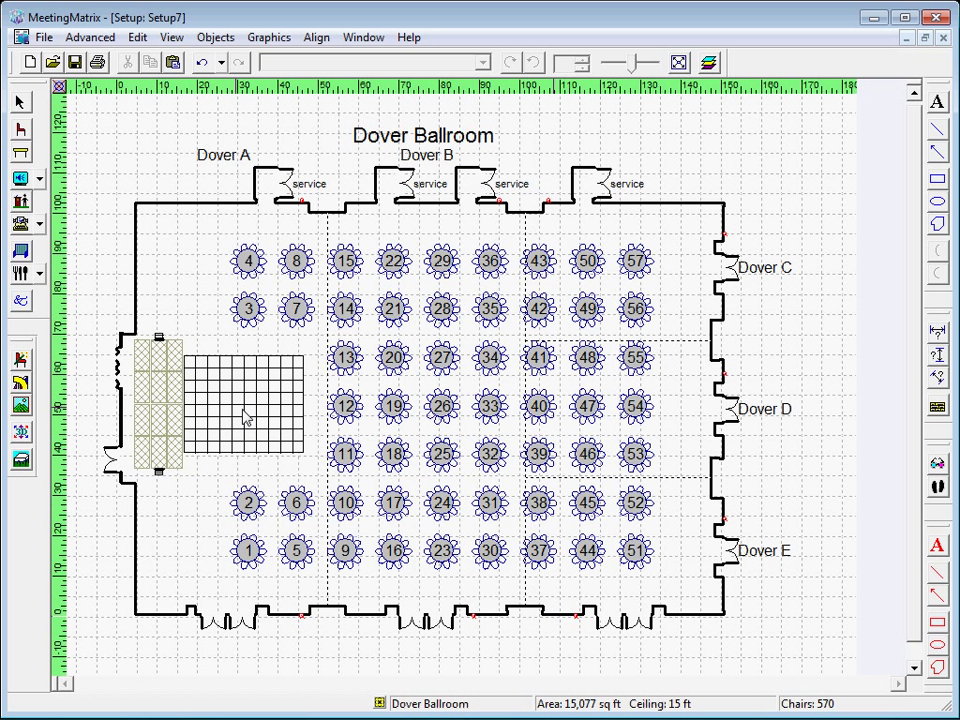
pyautogui.moveTo(21, 358)
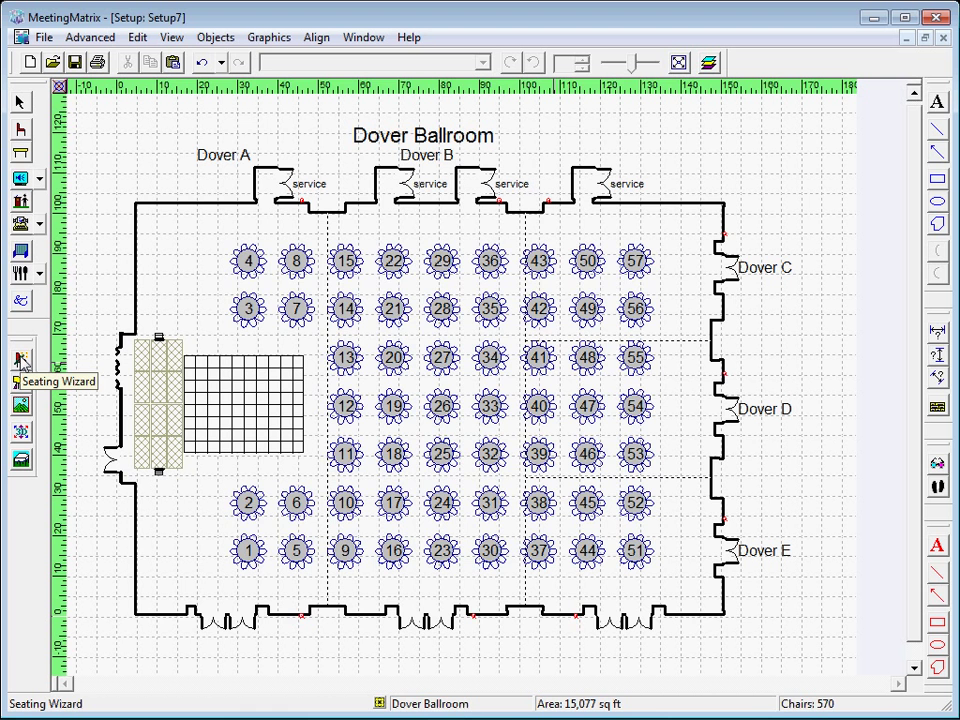
pyautogui.click(20, 357)
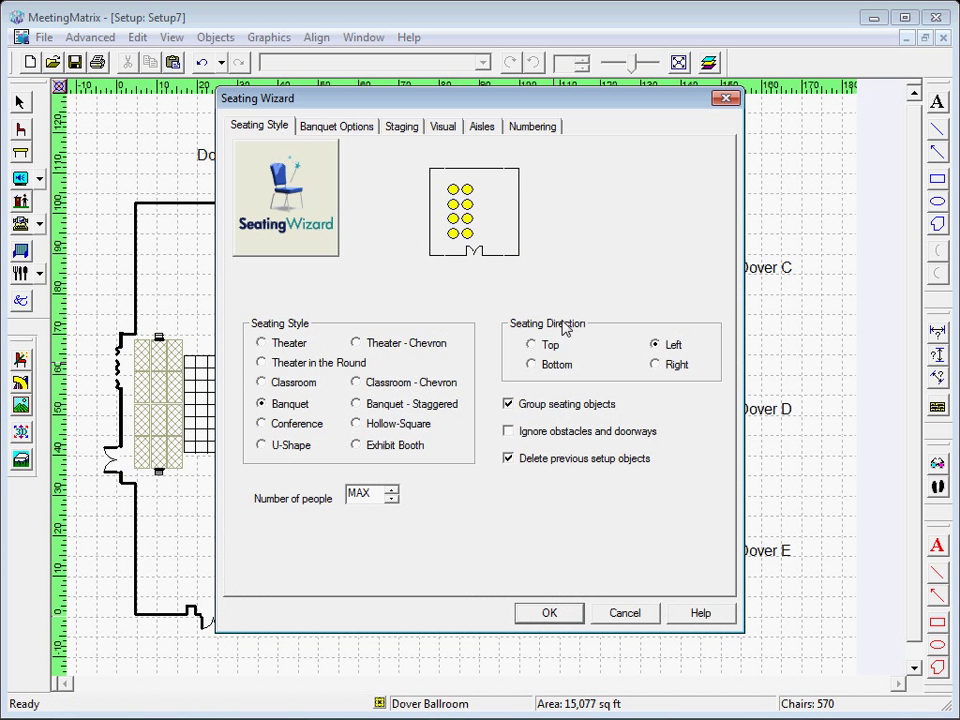
# Set the front aisle width to 12 ft.
pyautogui.click(401, 126)
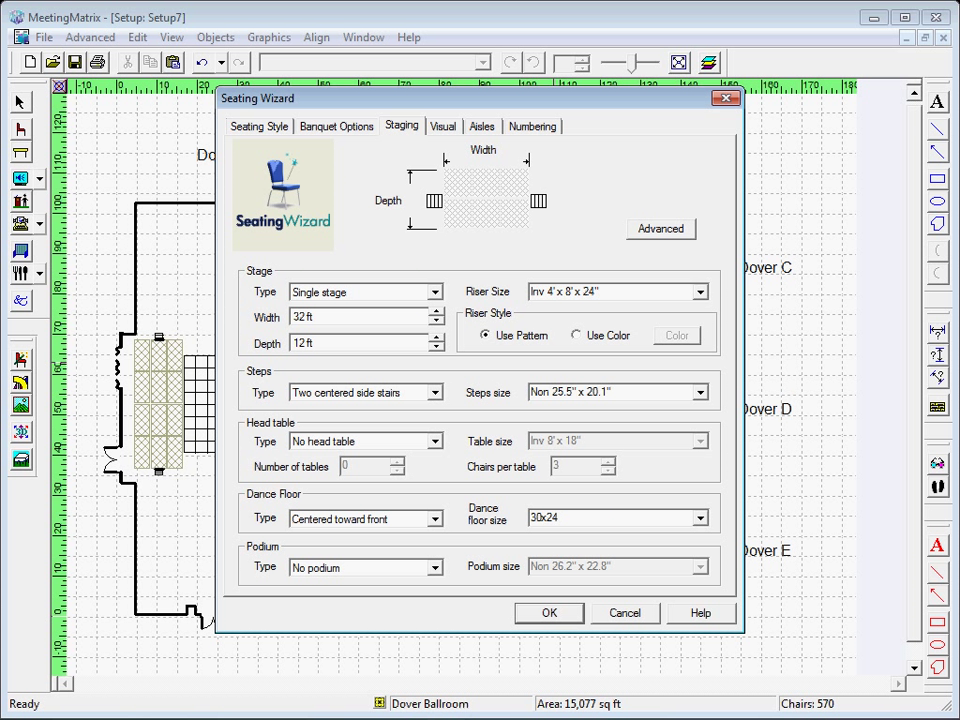
pyautogui.click(355, 567)
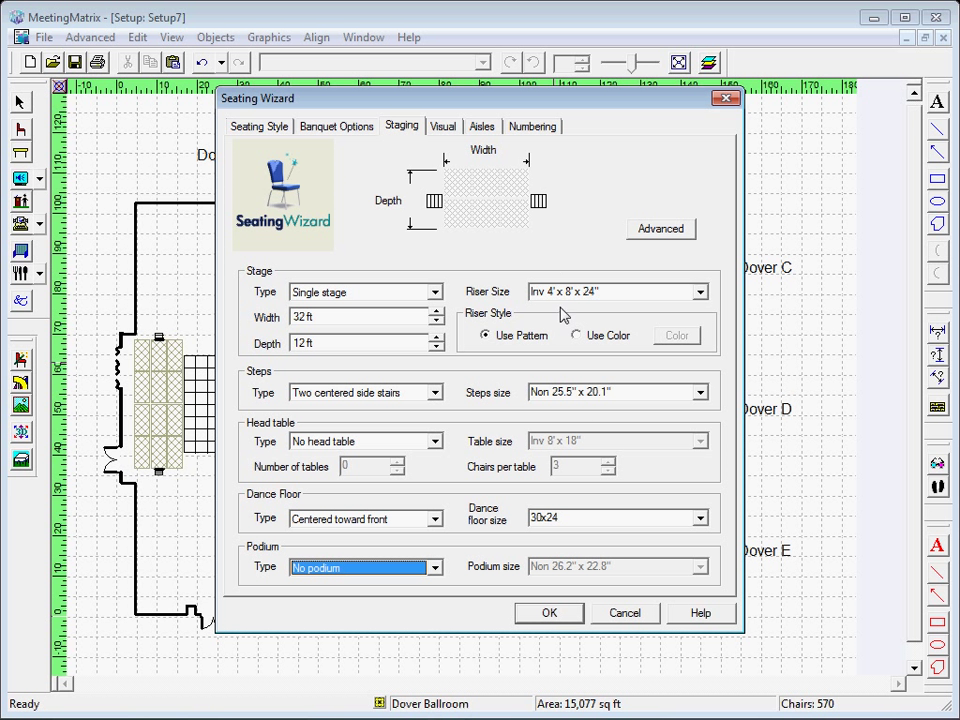
pyautogui.click(481, 126)
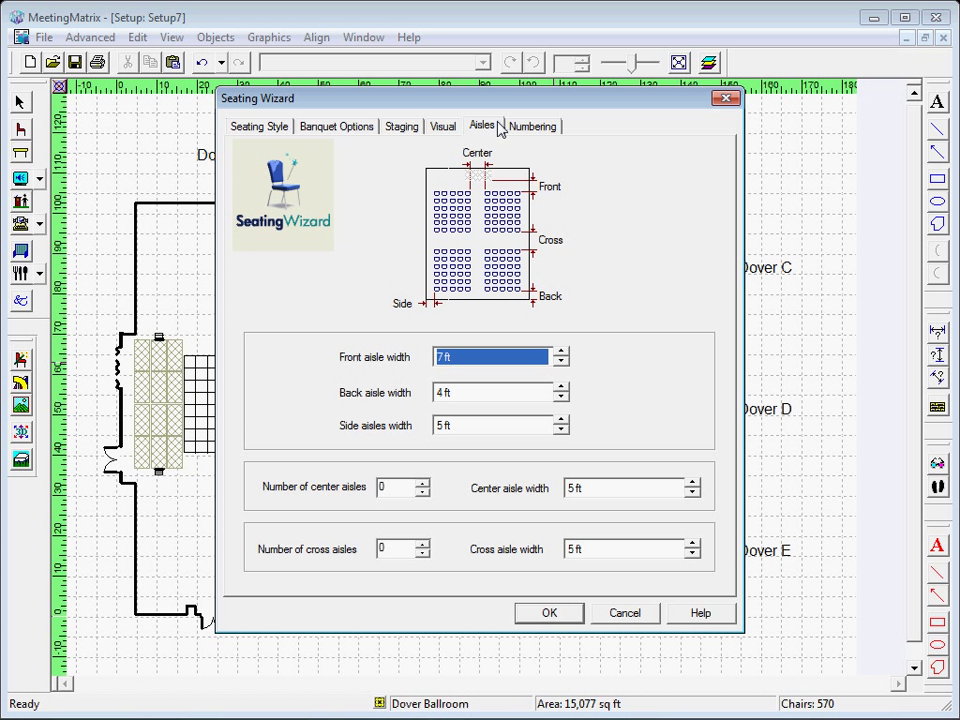
pyautogui.write('12')
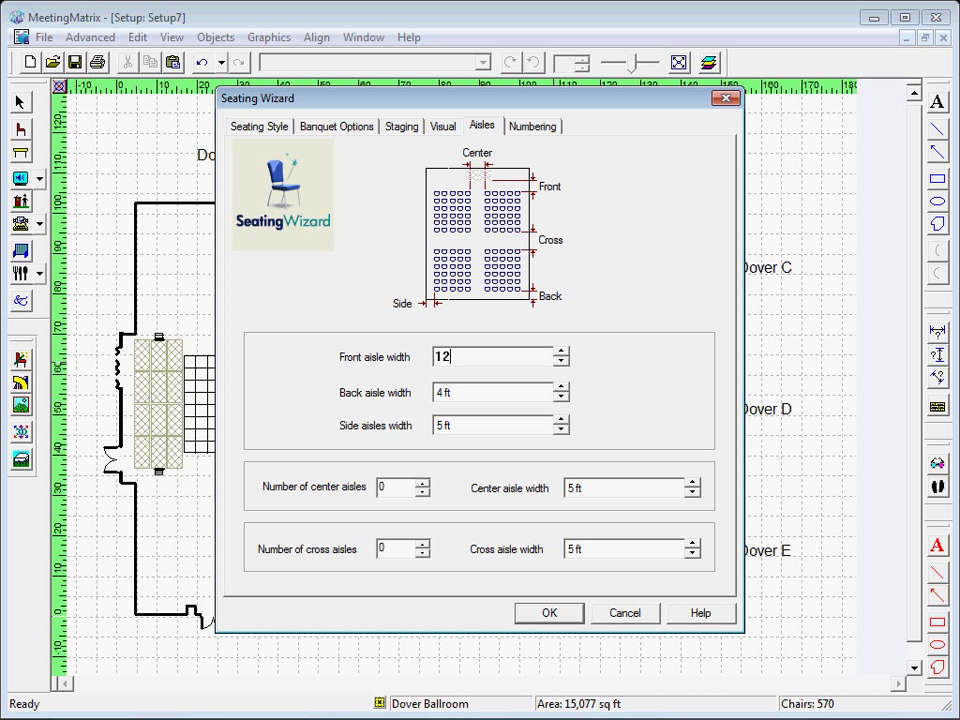
# Switch to back-and-forth table numbering and regenerate the 60-table, 600-seat layout.
pyautogui.click(533, 125)
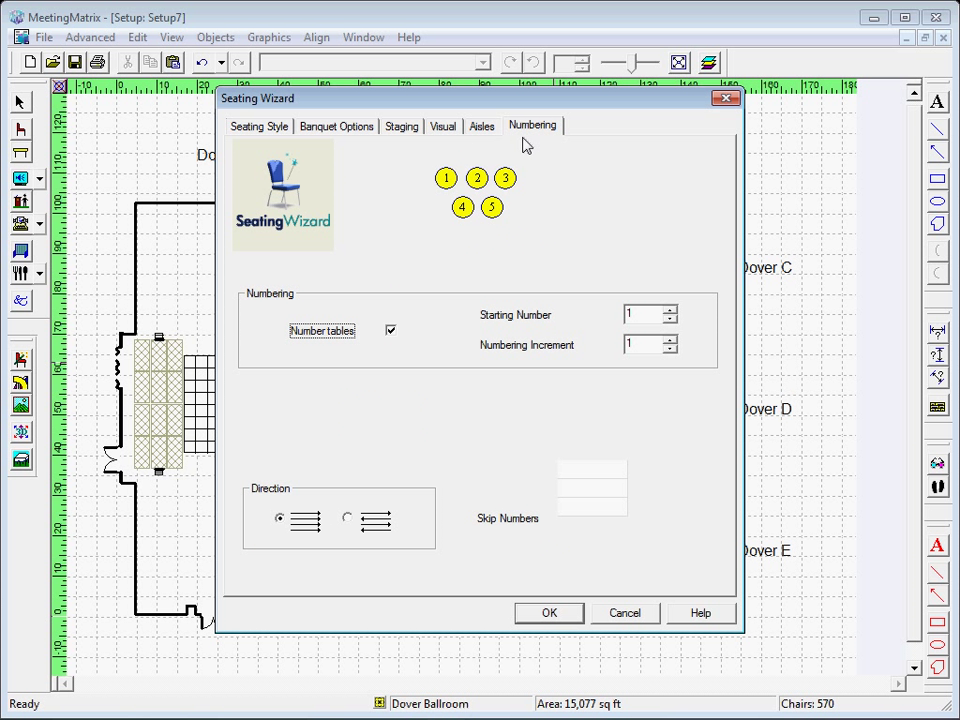
pyautogui.click(347, 518)
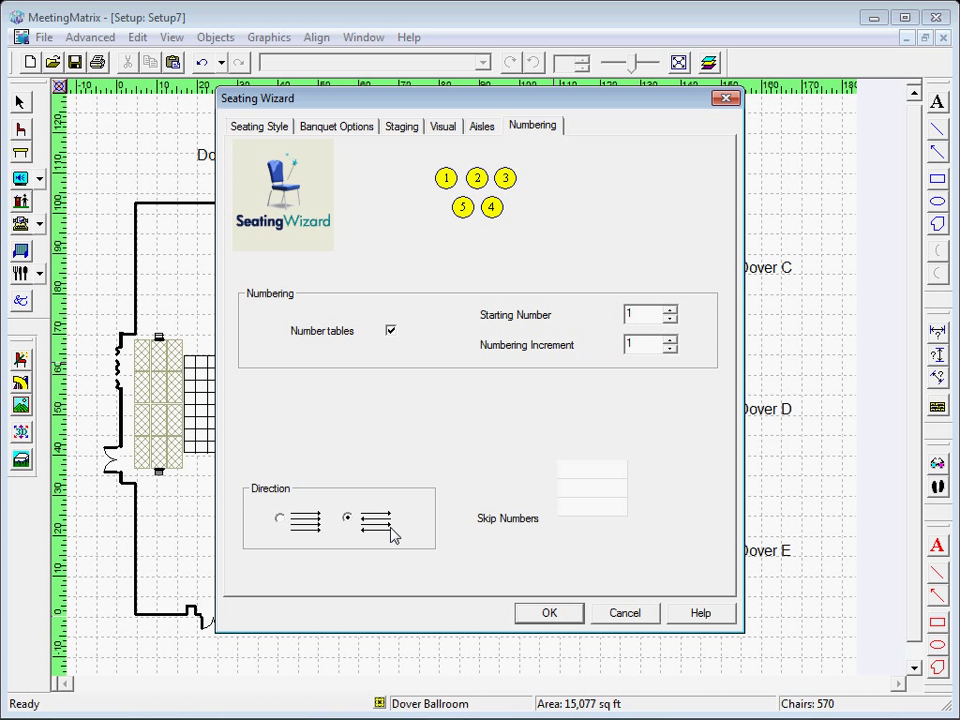
pyautogui.click(548, 612)
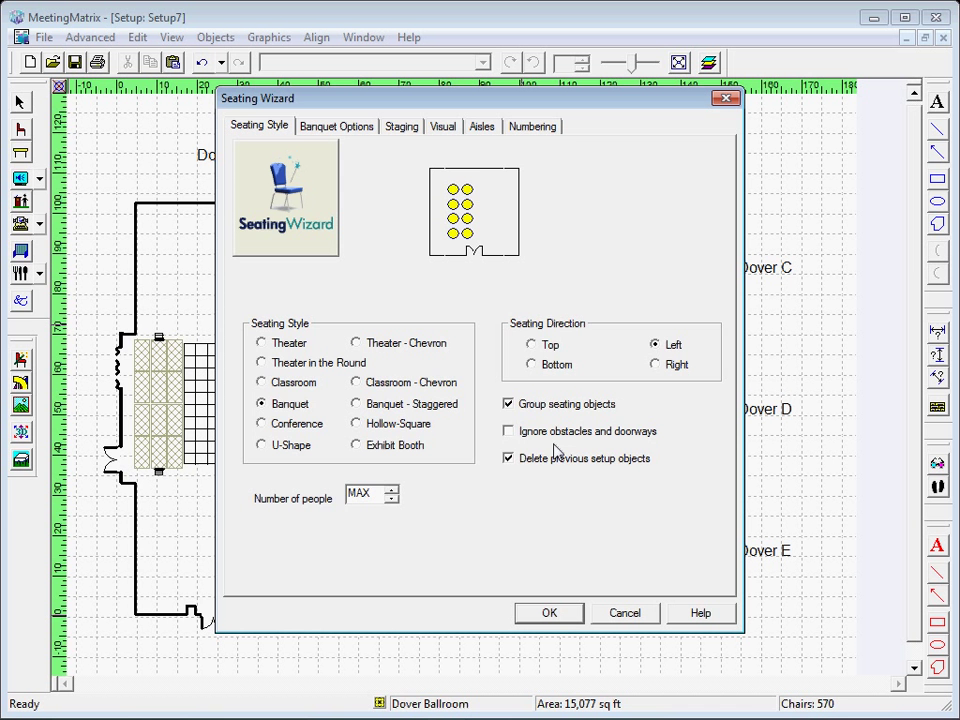
pyautogui.click(481, 126)
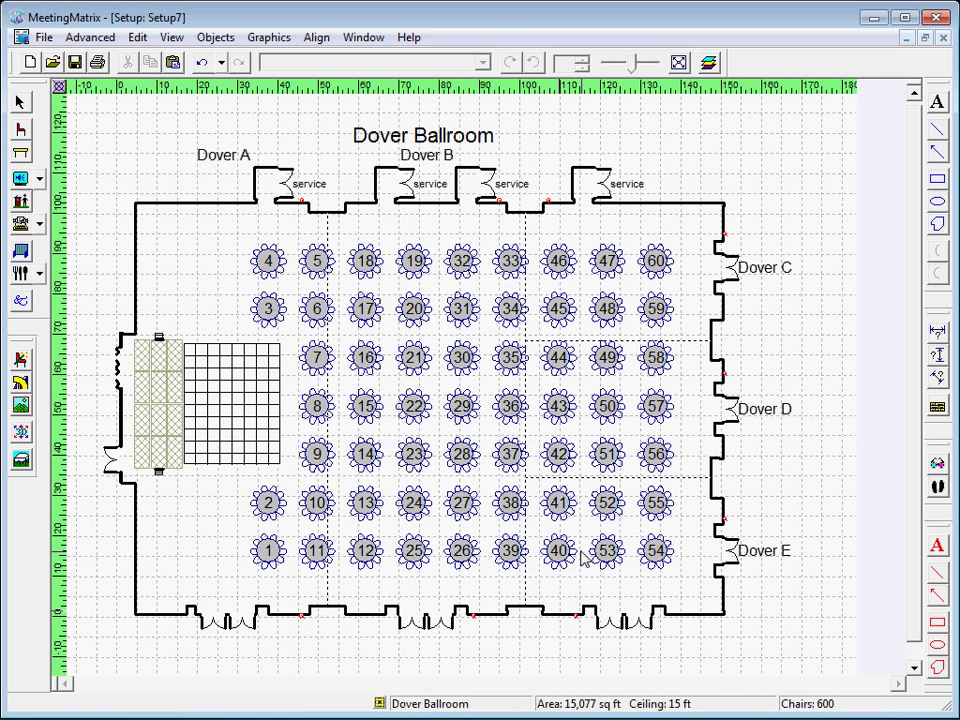
pyautogui.click(43, 37)
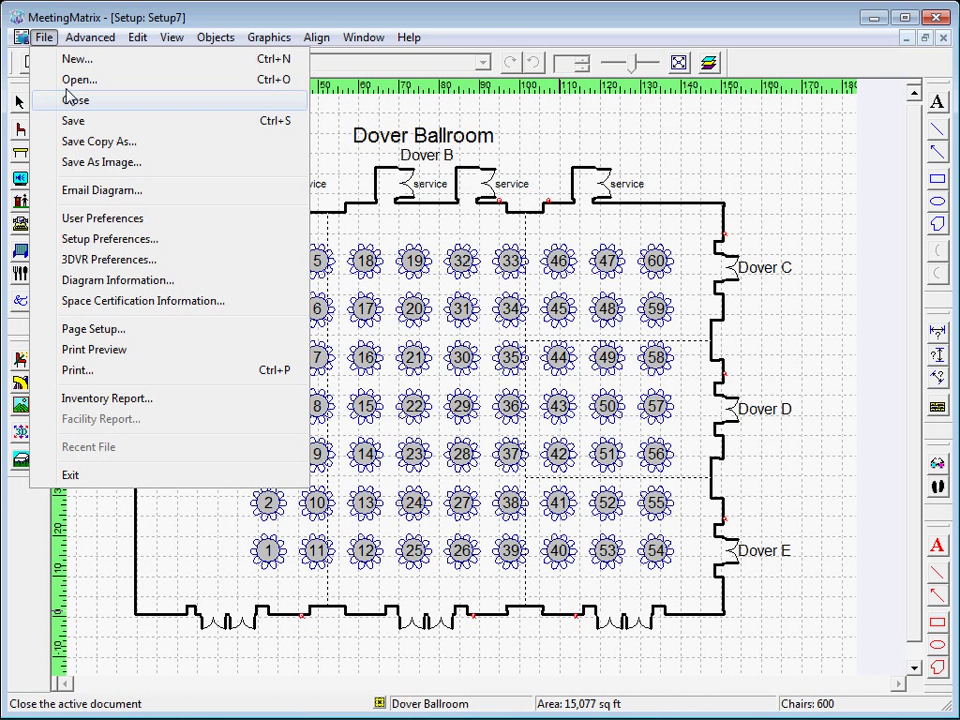
# Save the 600-seat banquet layout with the filename 'Awards Dinner'.
pyautogui.click(72, 120)
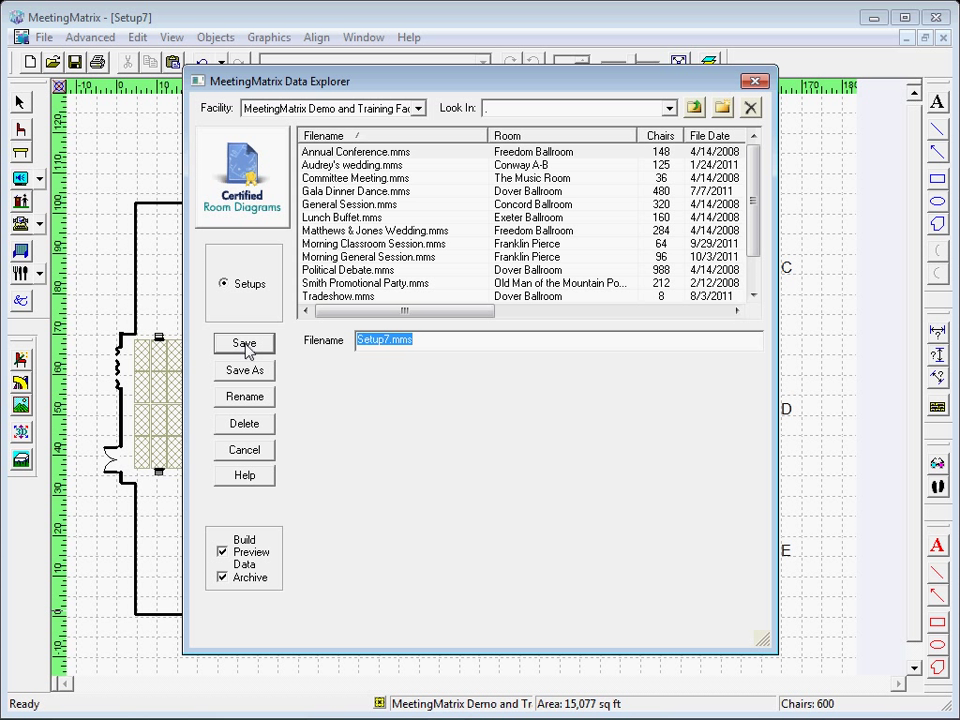
pyautogui.write('Award')
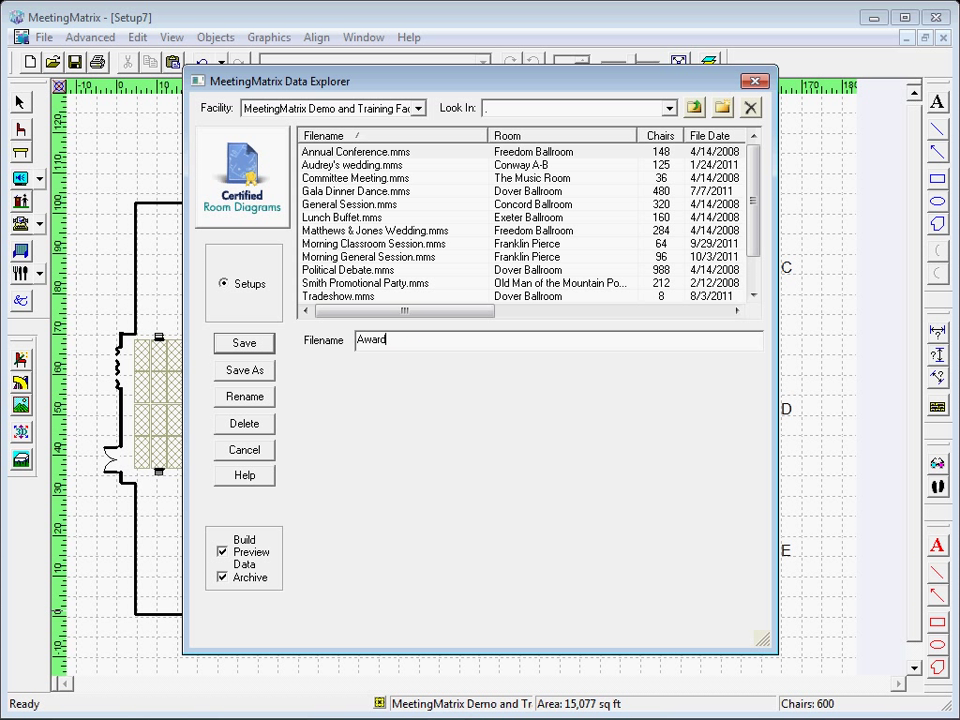
pyautogui.write('s Dinner')
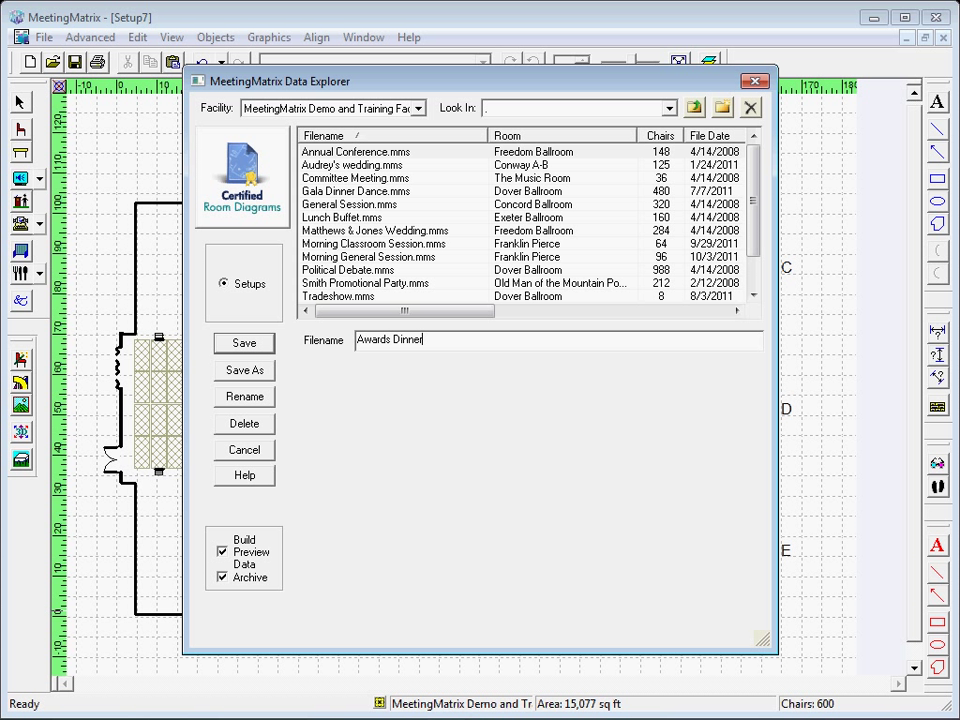
pyautogui.click(244, 343)
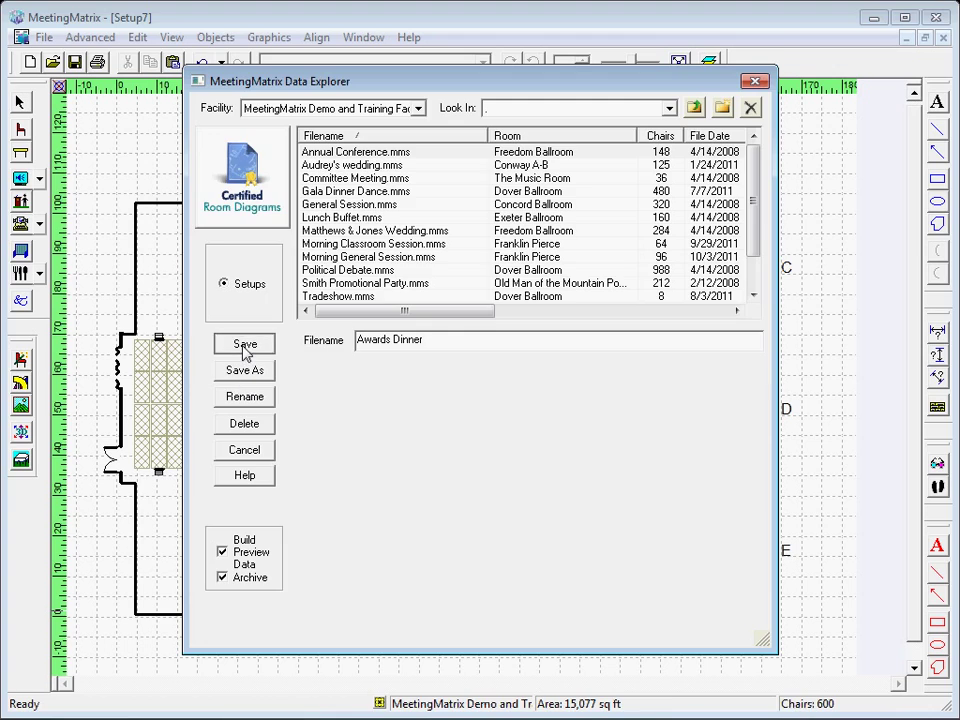